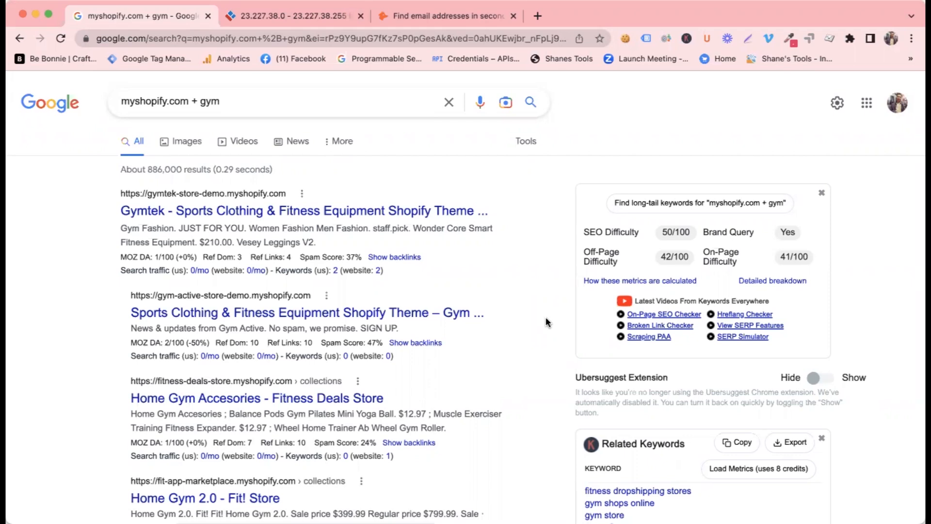
mouse_move(382, 242)
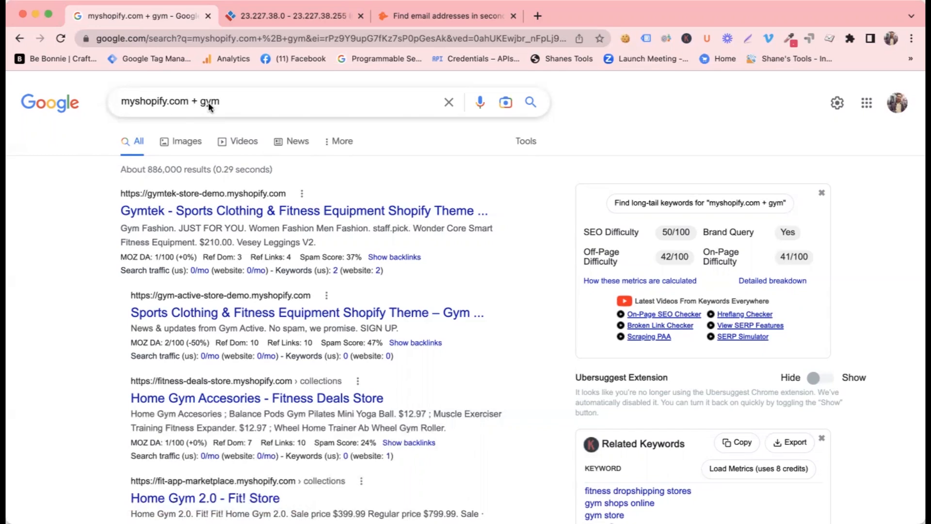
Open the GYMKUMA and Get It In Apparel gym results in new tabs, viewing GYMKUMA.
scroll("down", 3)
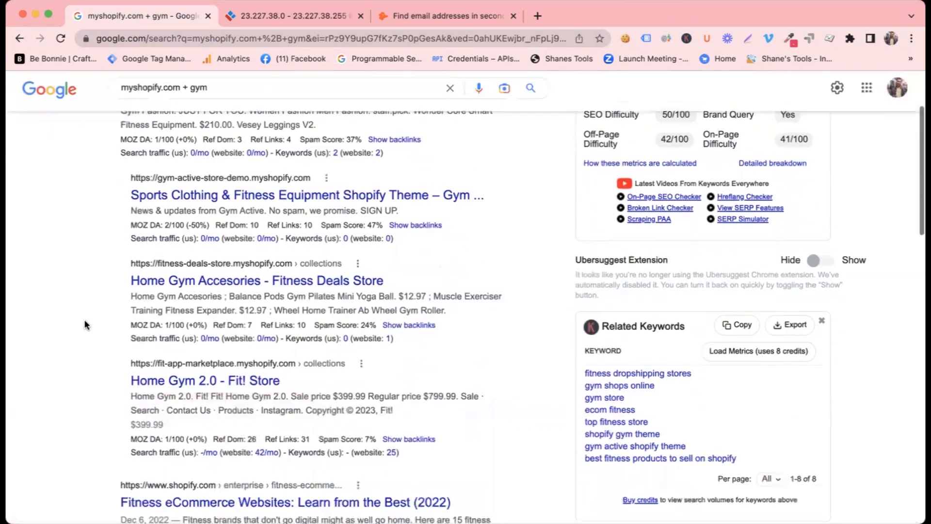
scroll("down", 3)
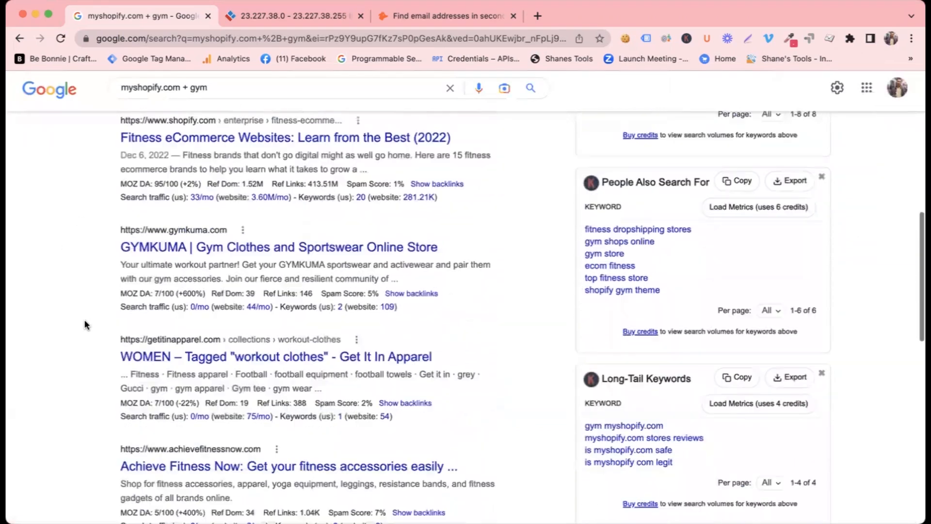
scroll("down", 3)
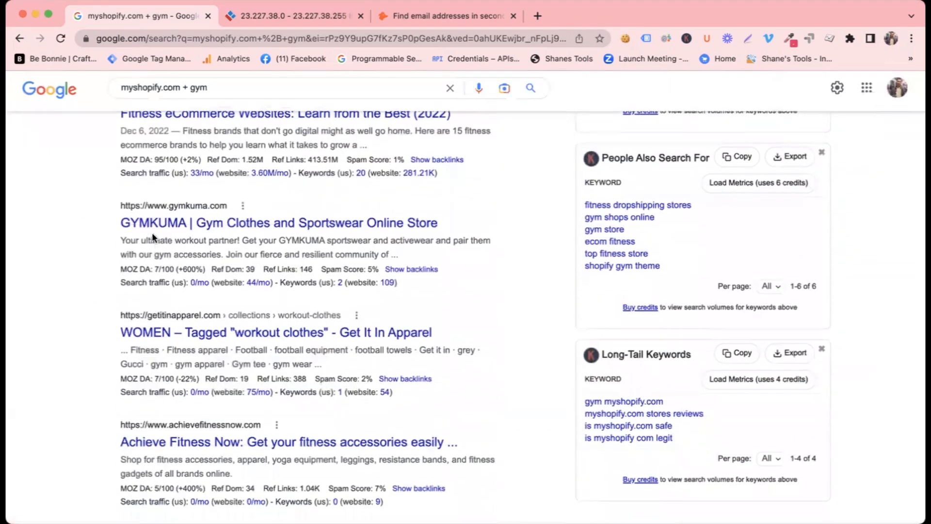
mouse_move(188, 225)
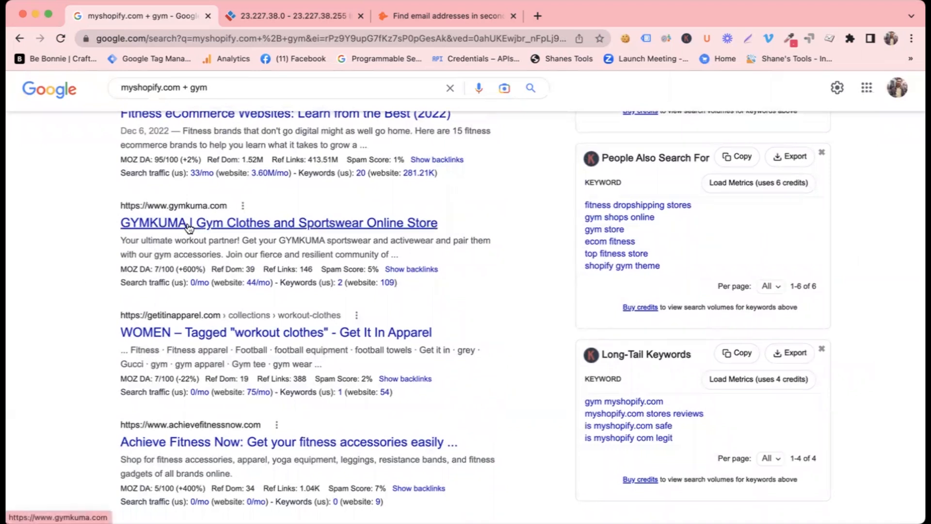
left_click(278, 222)
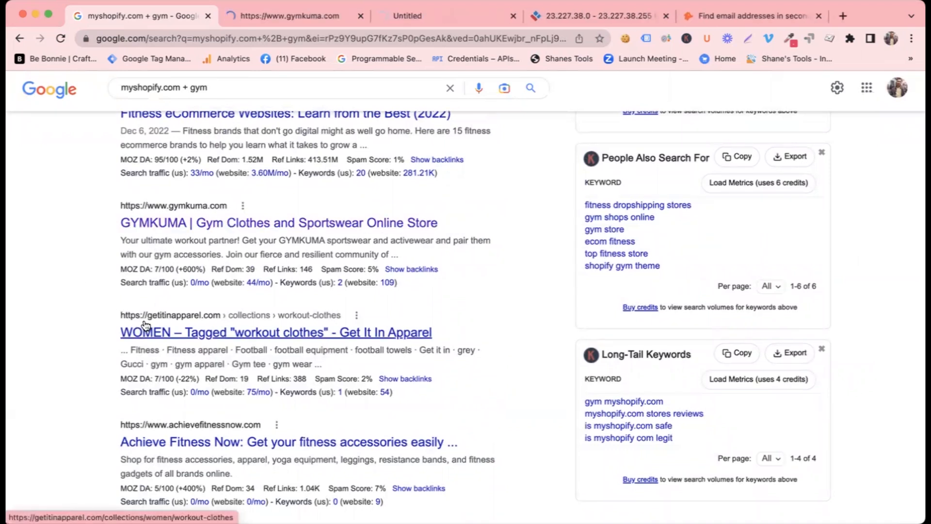
left_click(275, 332)
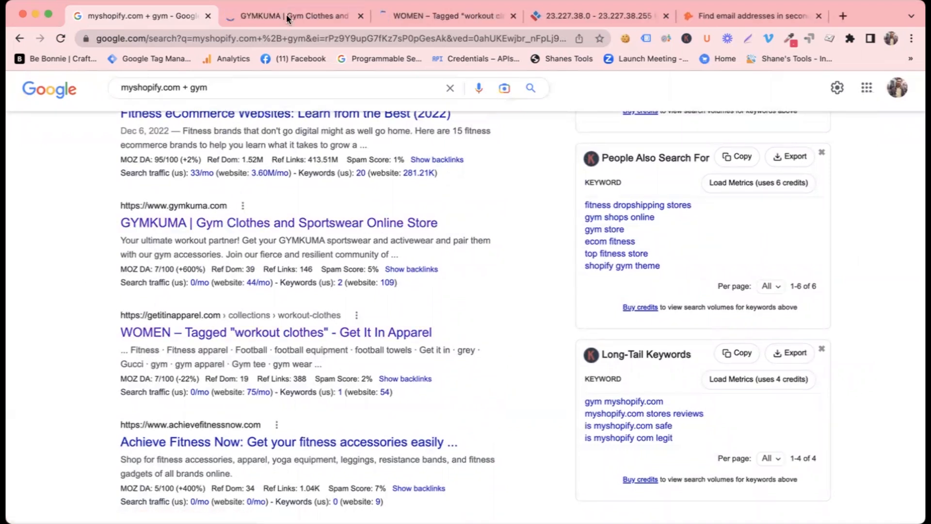
left_click(290, 15)
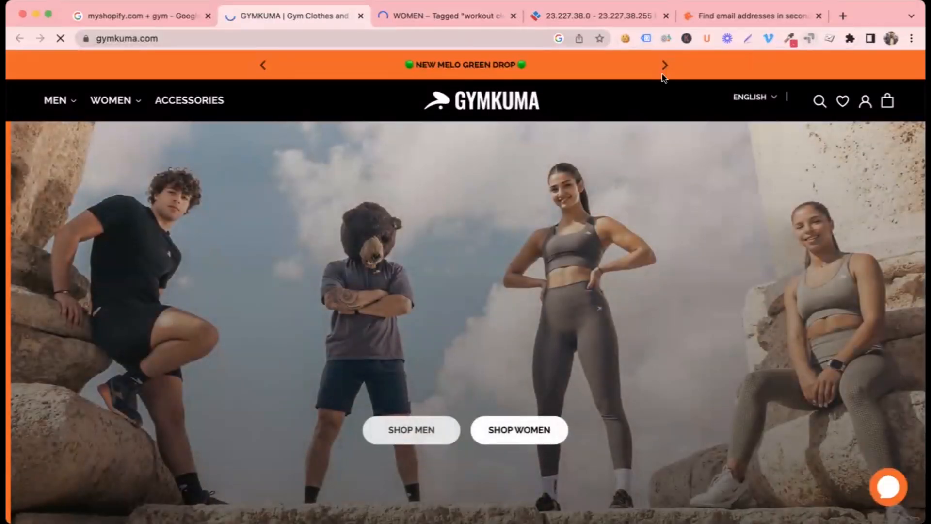
View GYMKUMA's page source and search '.my' to find gymkum.myshopify.com.
scroll("down", 3)
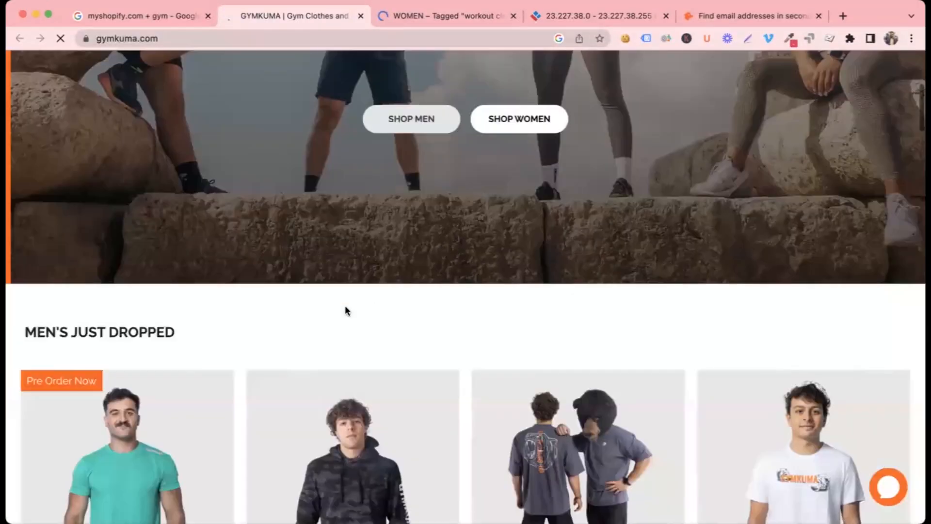
right_click(347, 310)
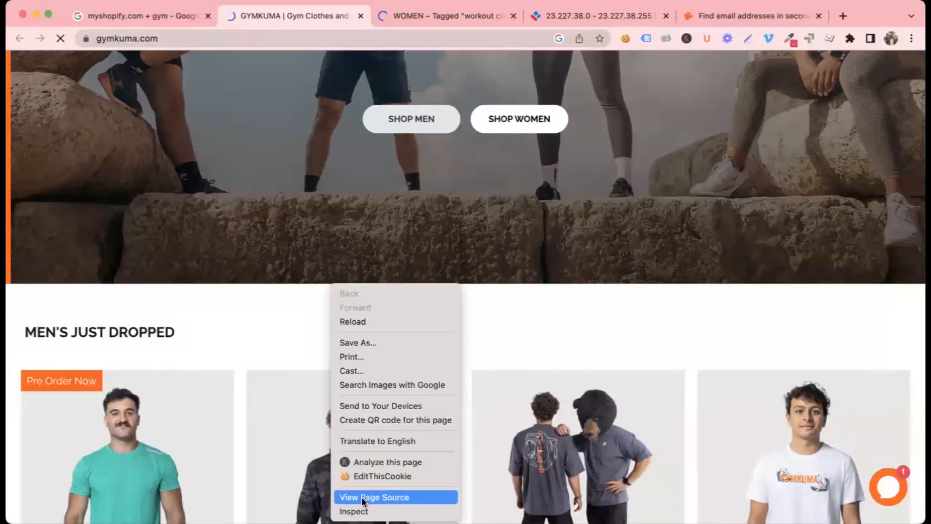
left_click(374, 497)
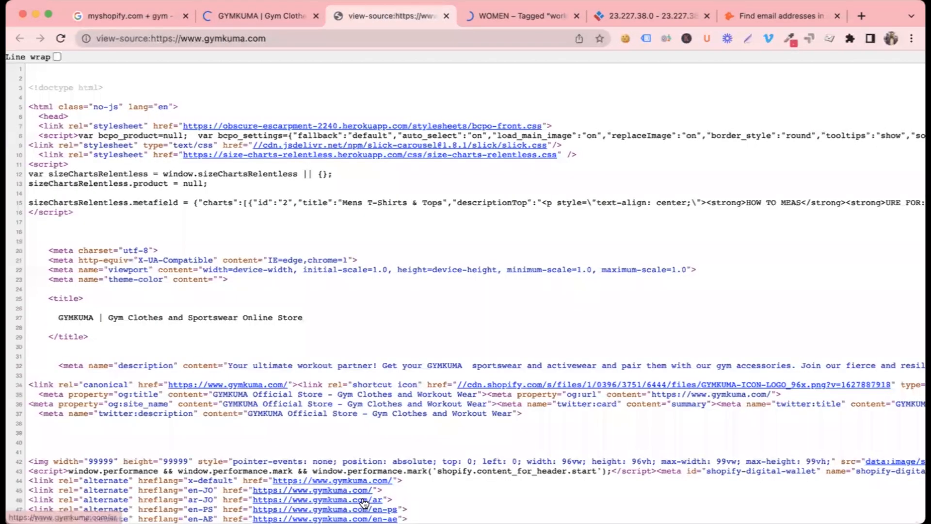
type(".mys")
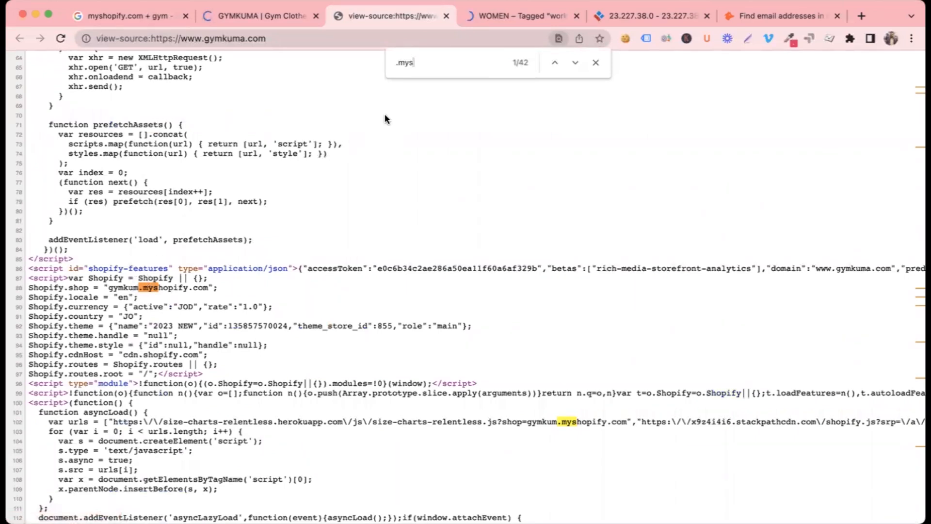
left_click(259, 16)
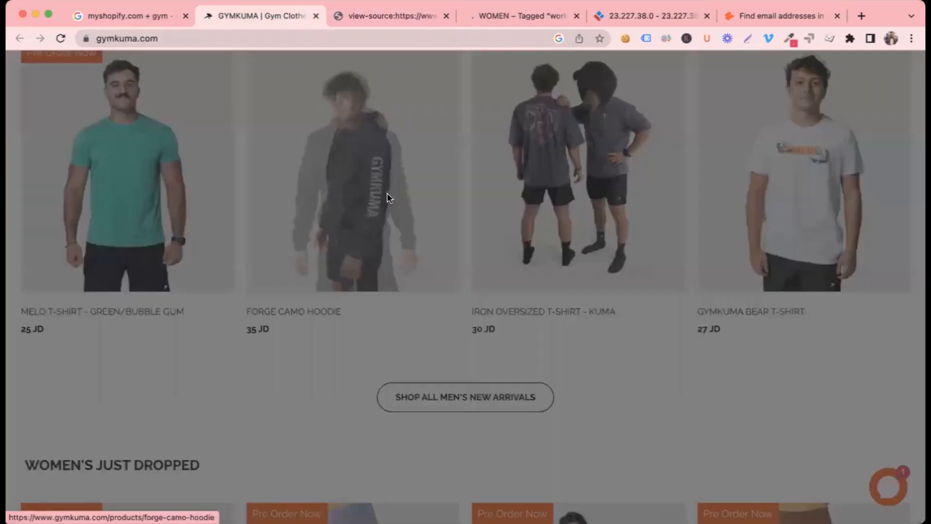
left_click(124, 16)
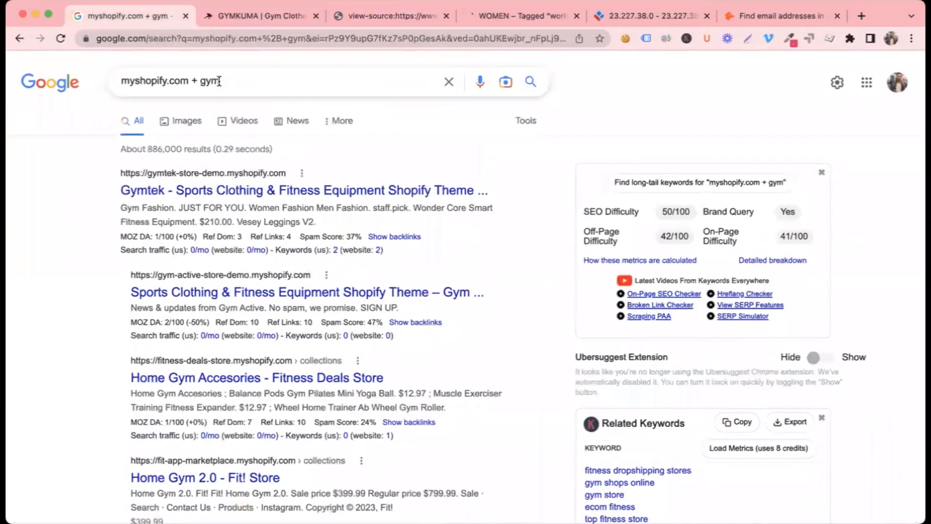
Search Google for 'myshopify.com + fitness' and scroll through the fitness store results.
type("fitnet")
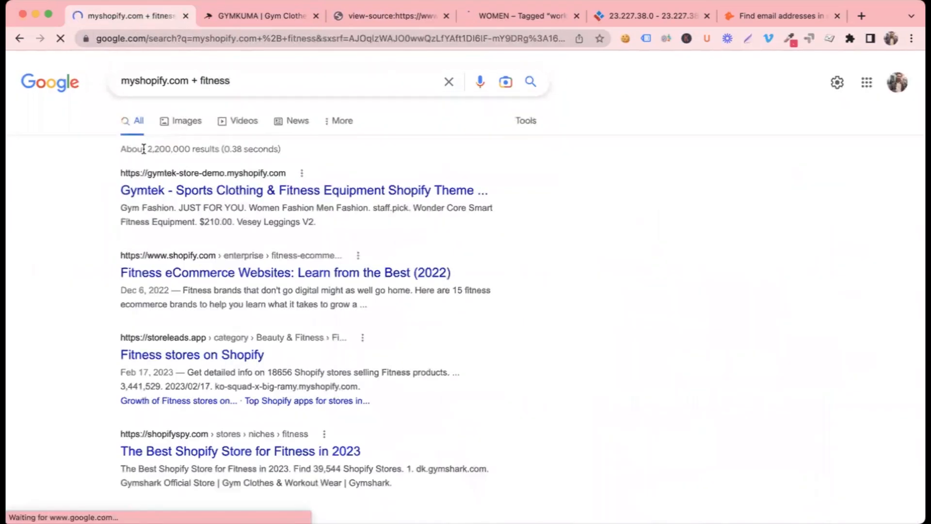
scroll("down", 3)
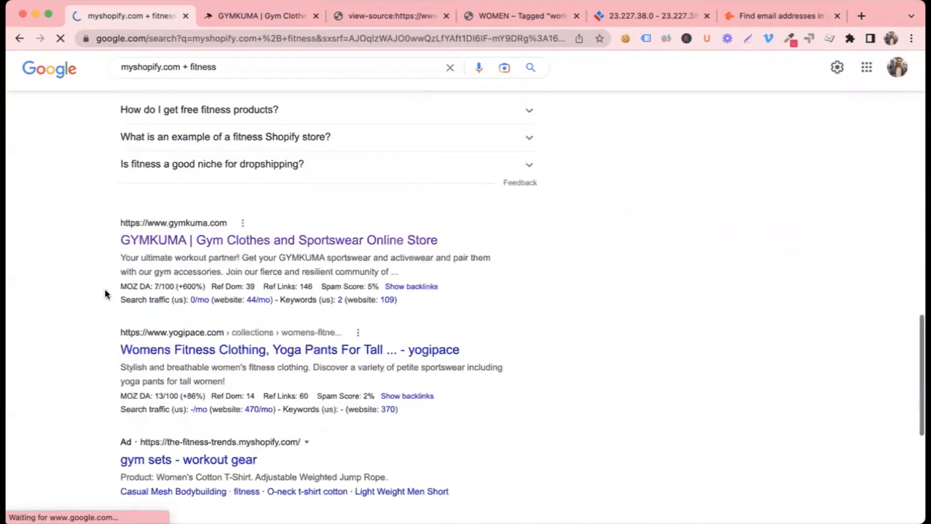
scroll("down", 3)
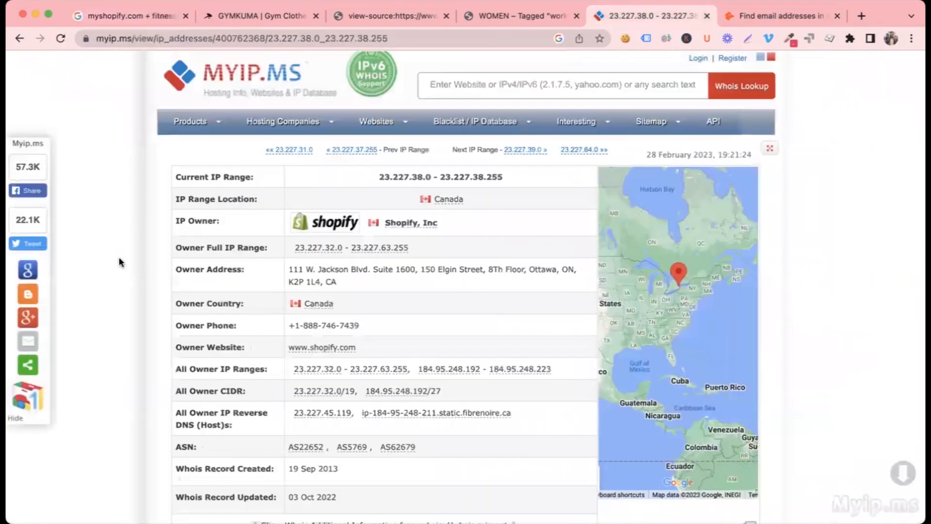
mouse_move(115, 291)
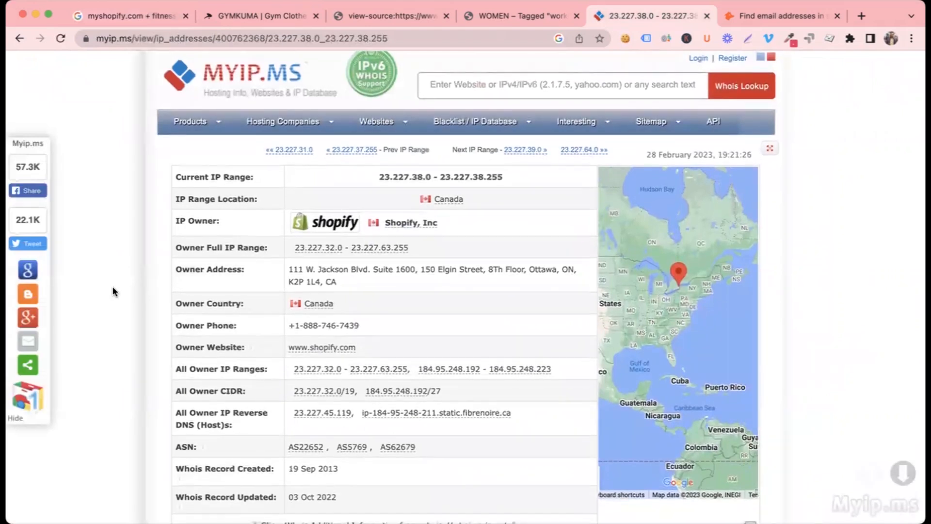
mouse_move(257, 84)
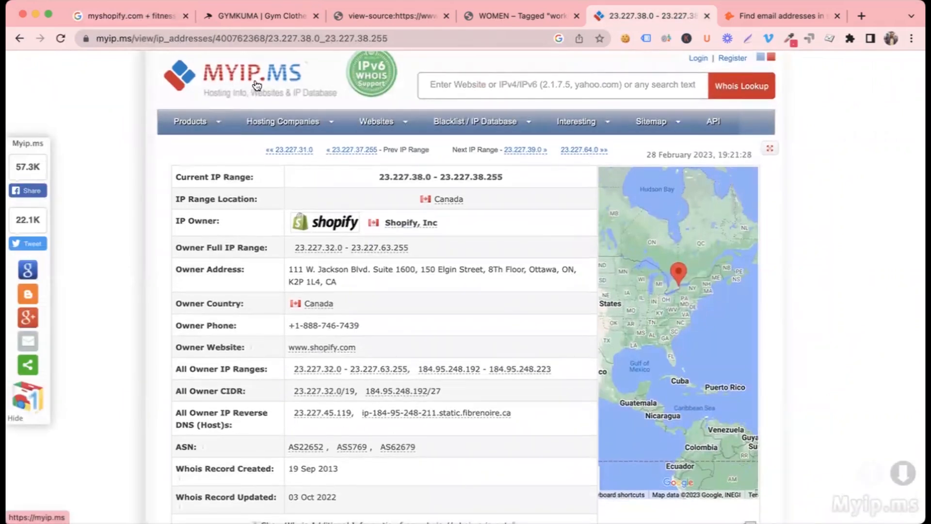
mouse_move(116, 224)
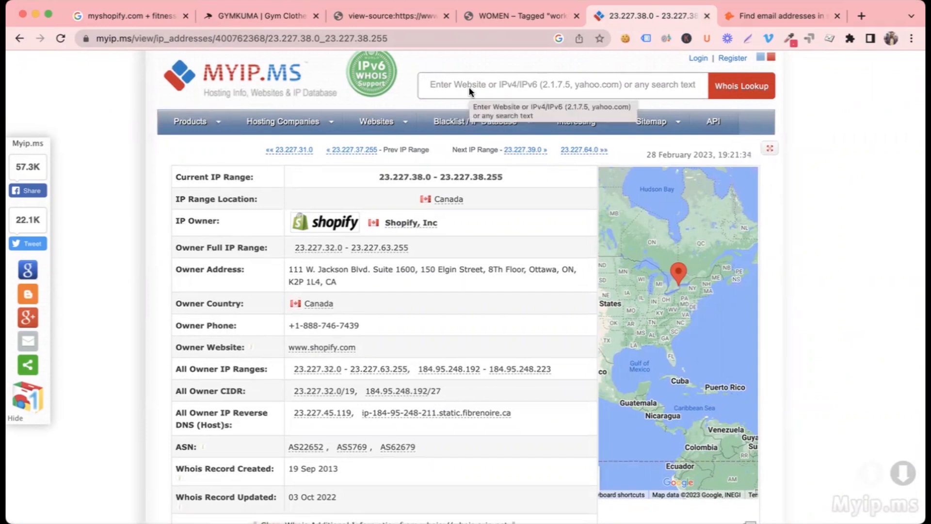
Run a myip.ms lookup on the suggested IP address 23.227.38.0.
left_click(561, 85)
type("23.227.38.0")
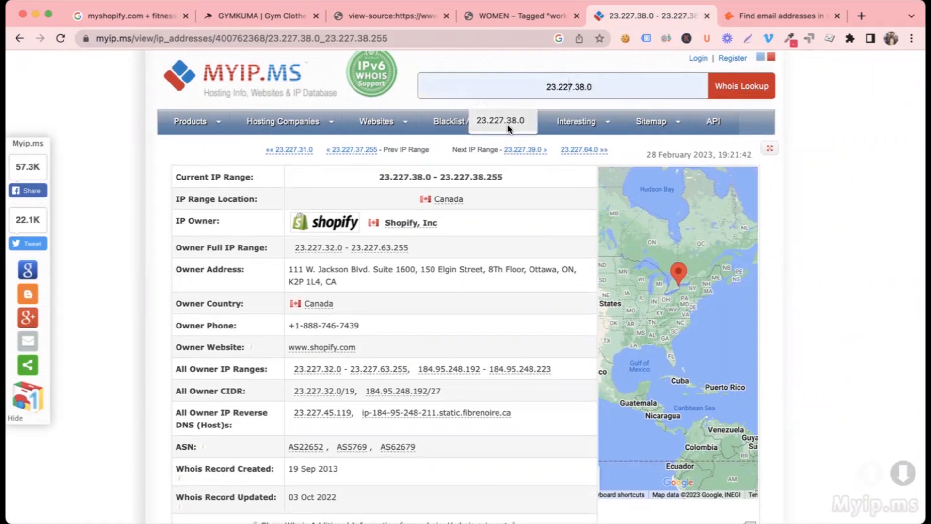
left_click(474, 121)
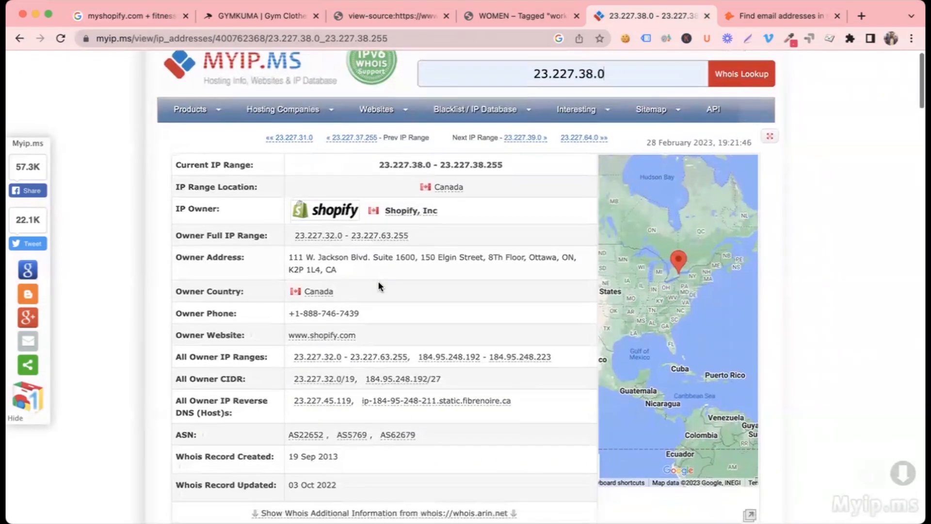
mouse_move(712, 109)
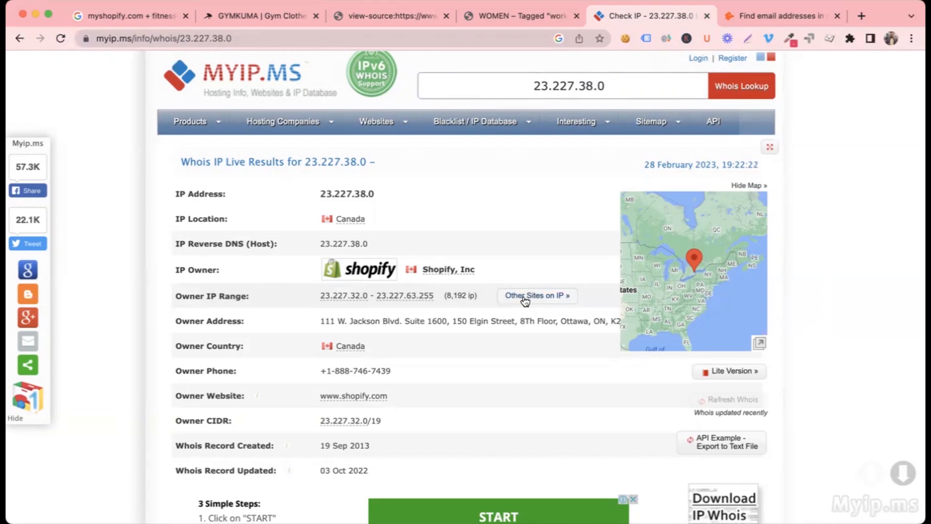
List all 425,969 sites on Shopify's IP range and open stickerpet.com from the list.
left_click(536, 296)
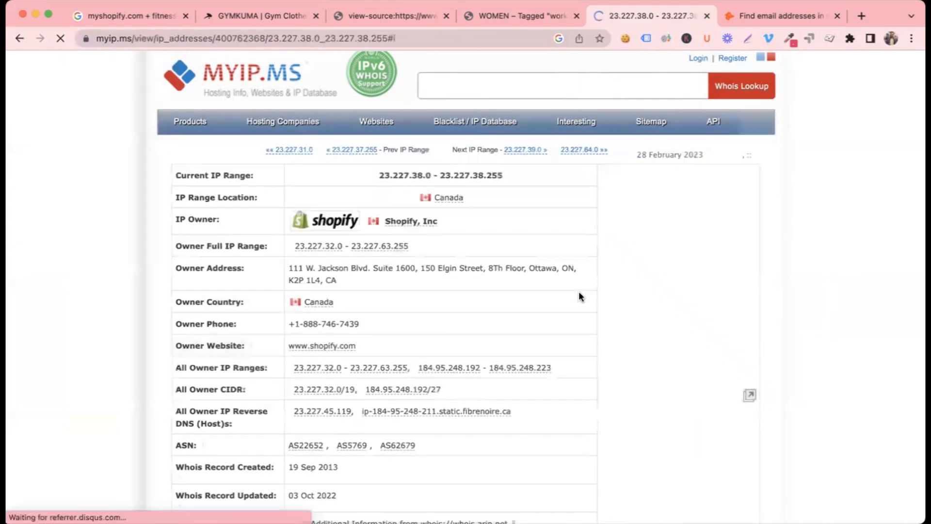
scroll("down", 3)
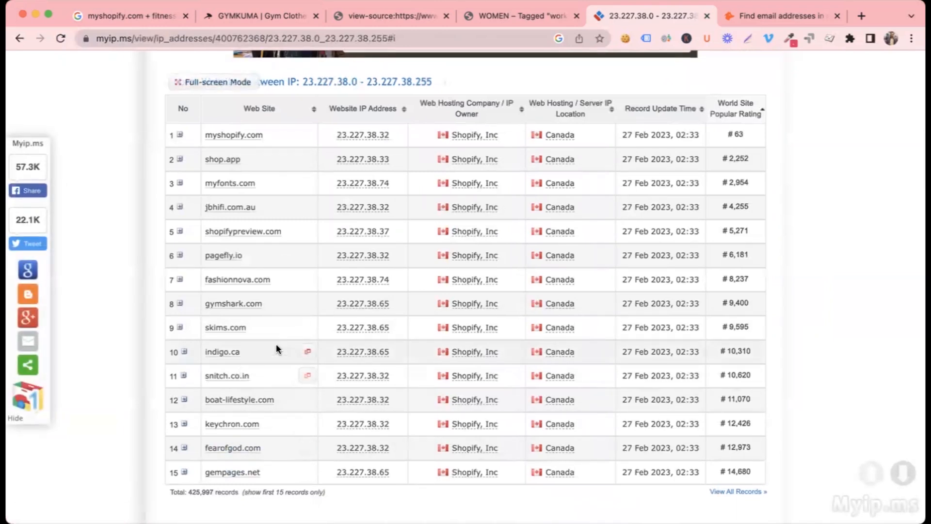
mouse_move(737, 491)
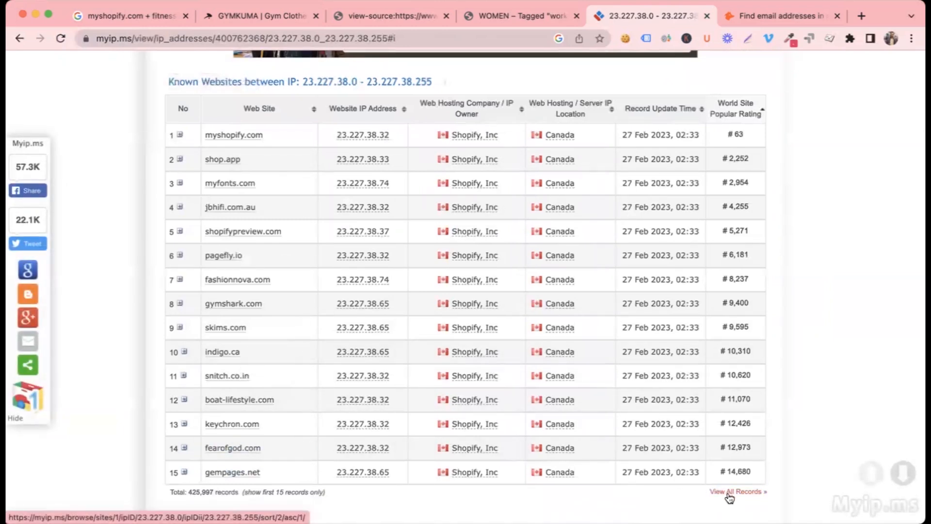
left_click(737, 491)
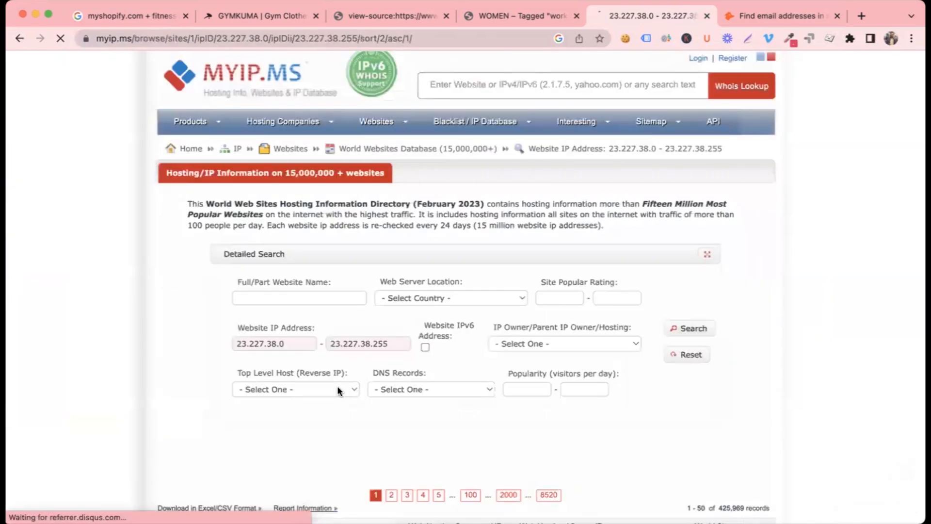
scroll("down", 3)
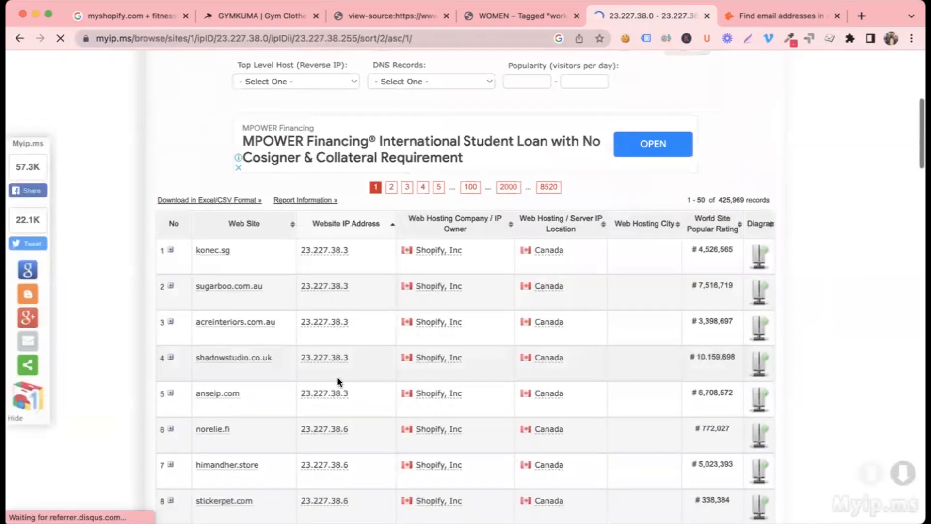
scroll("down", 3)
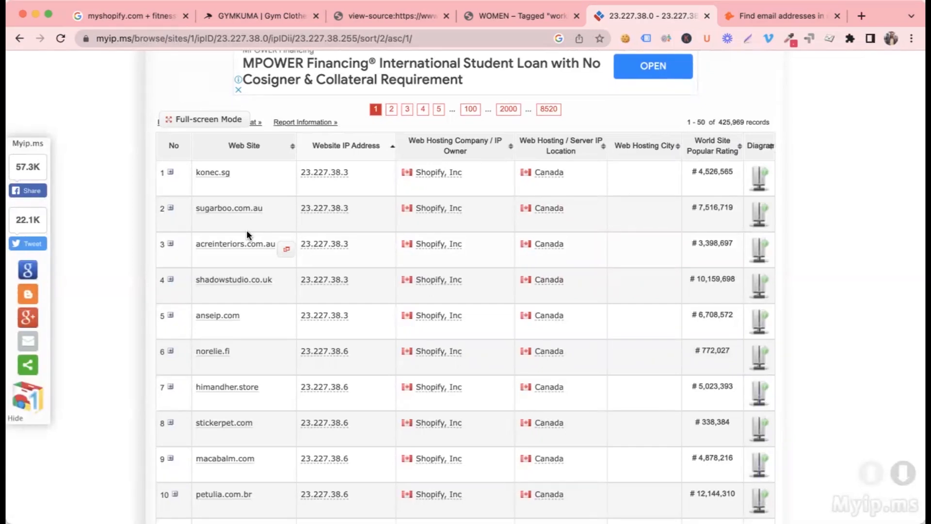
scroll("down", 3)
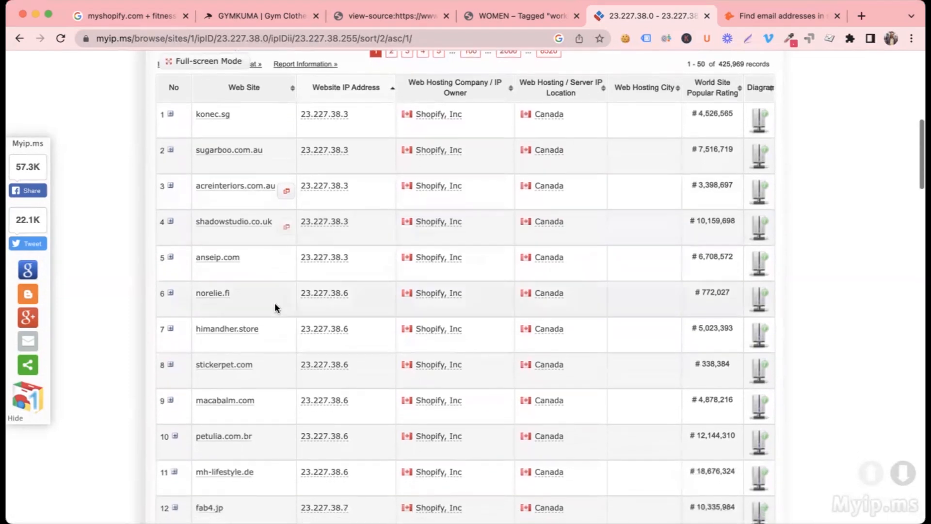
mouse_move(224, 364)
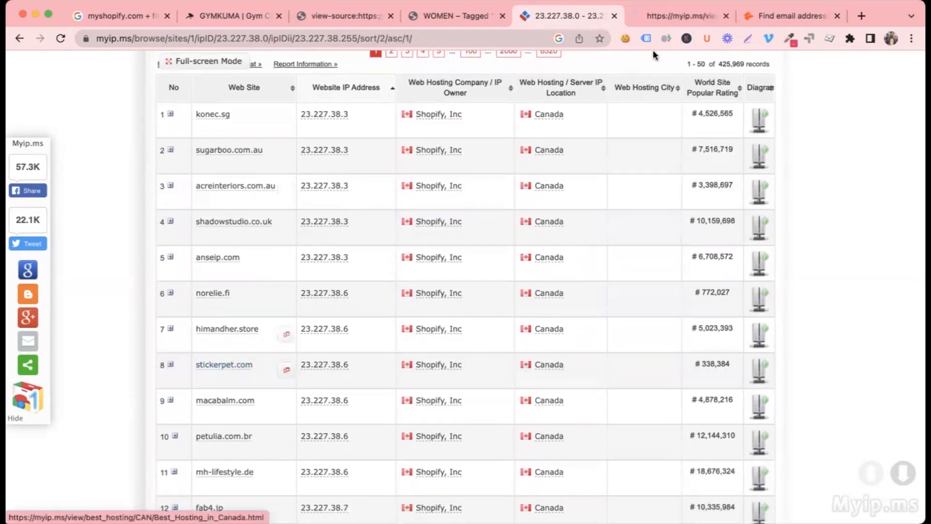
left_click(224, 365)
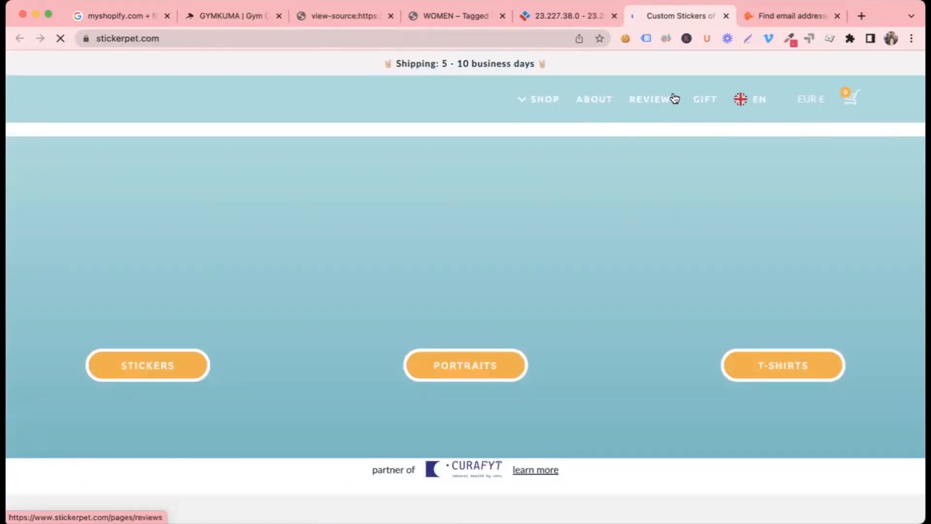
left_click(791, 16)
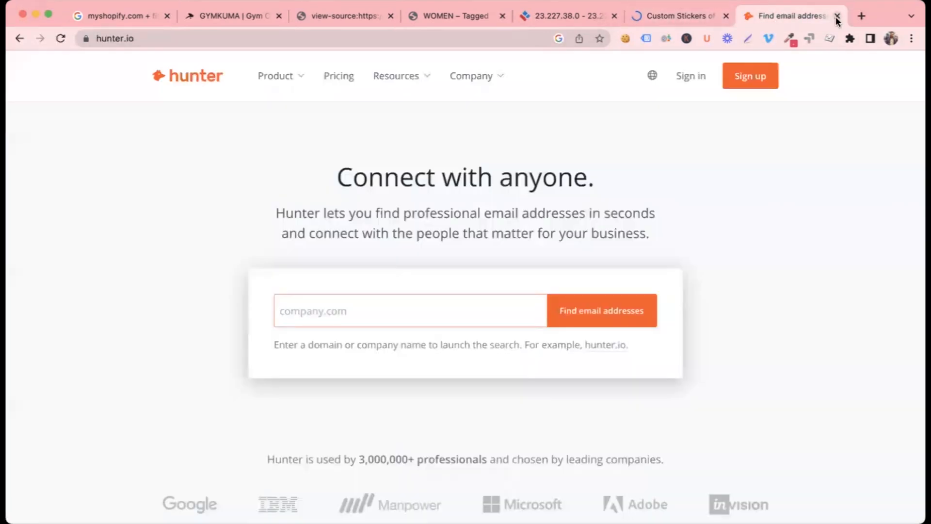
In a new tab, search Google for 'lets run', then refine it to 'lets run chrome'.
left_click(860, 16)
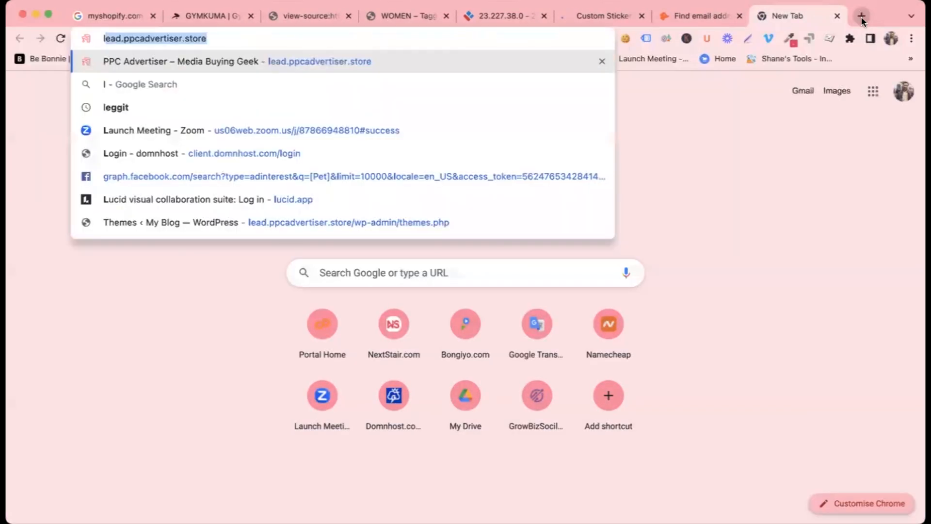
type("lets run")
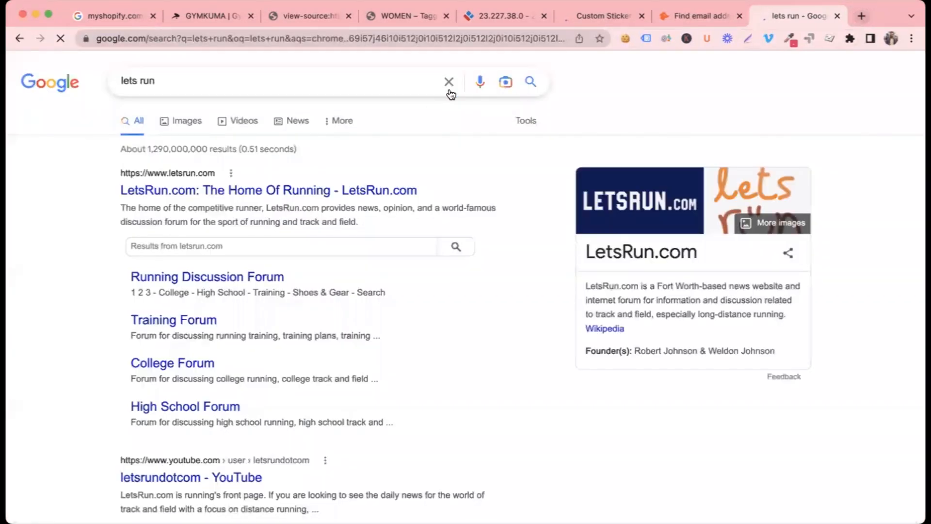
left_click(273, 81)
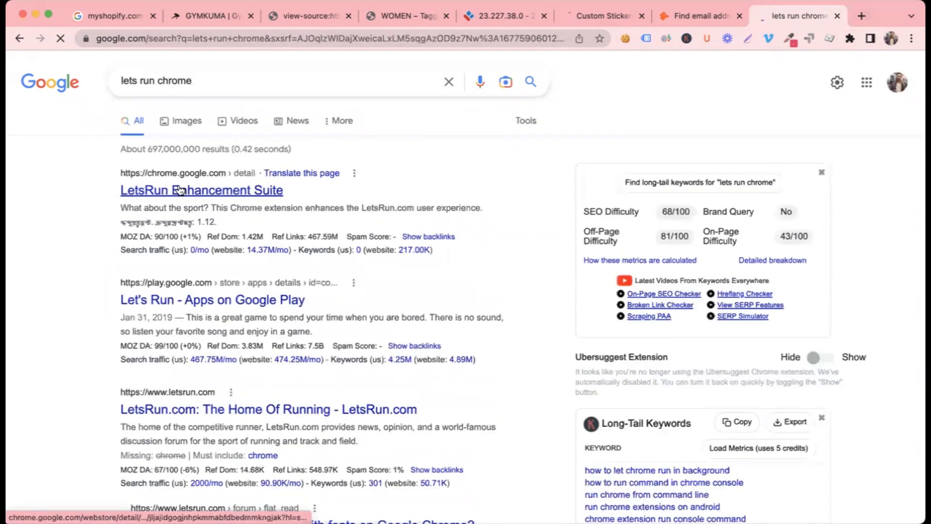
left_click(201, 190)
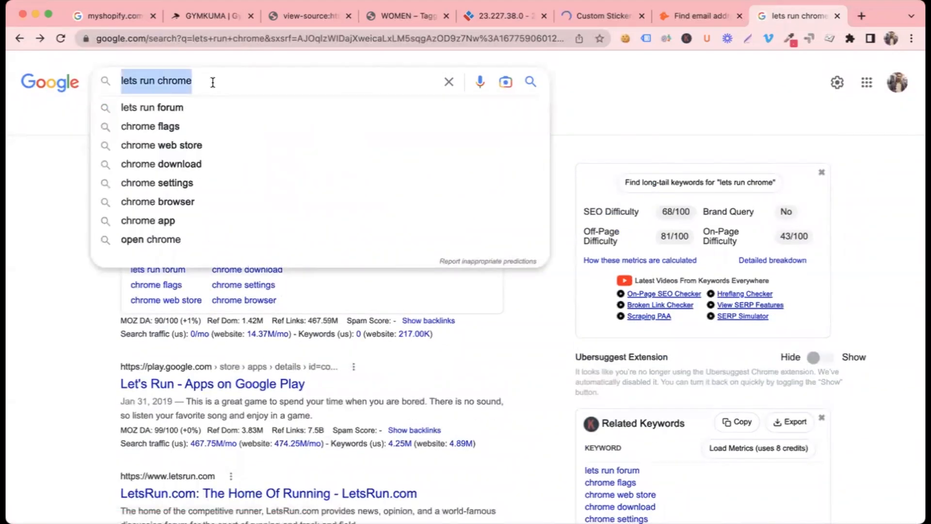
Search 'how to find website technology', then pick the 'wappalyzer extension' suggestion.
type("how to find")
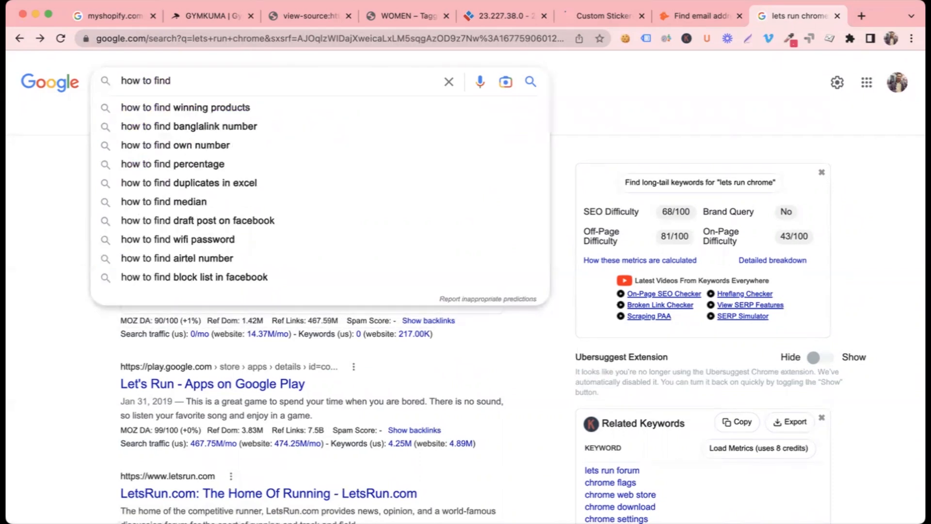
type("website")
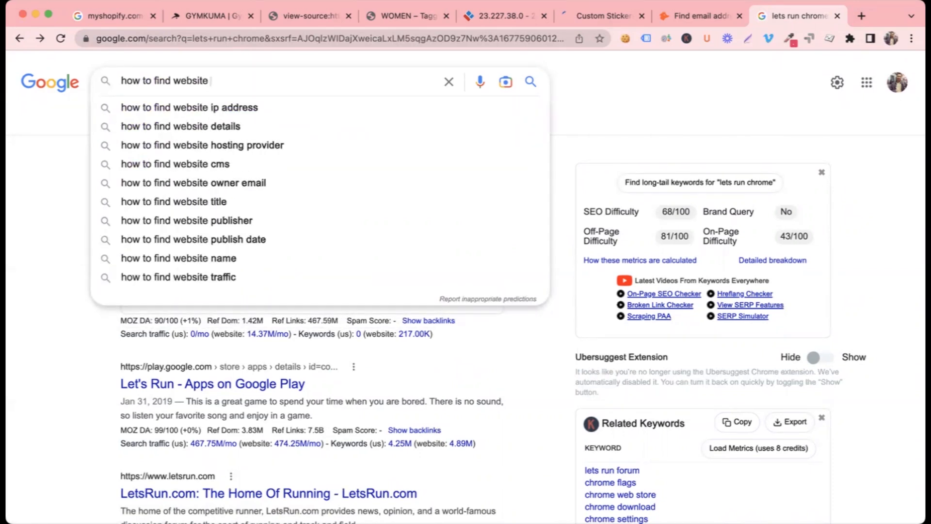
type("ten")
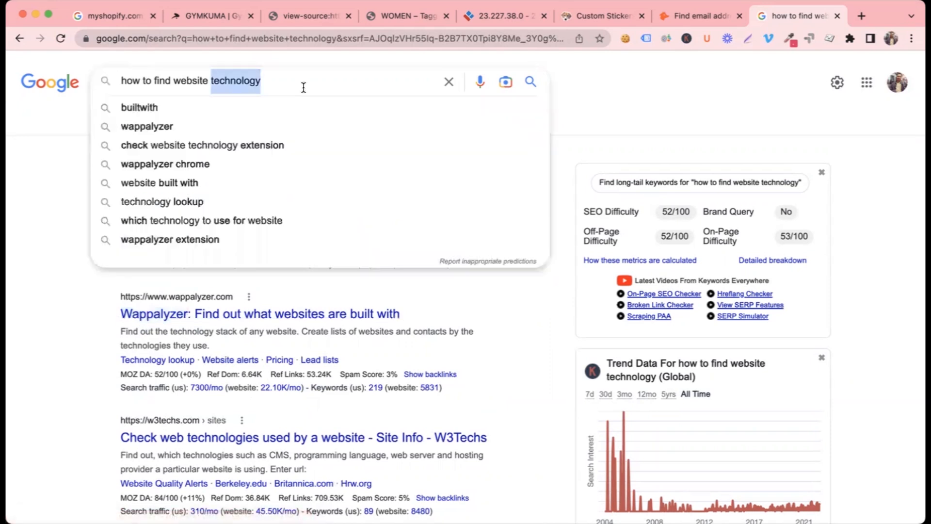
type("Wappalyzer")
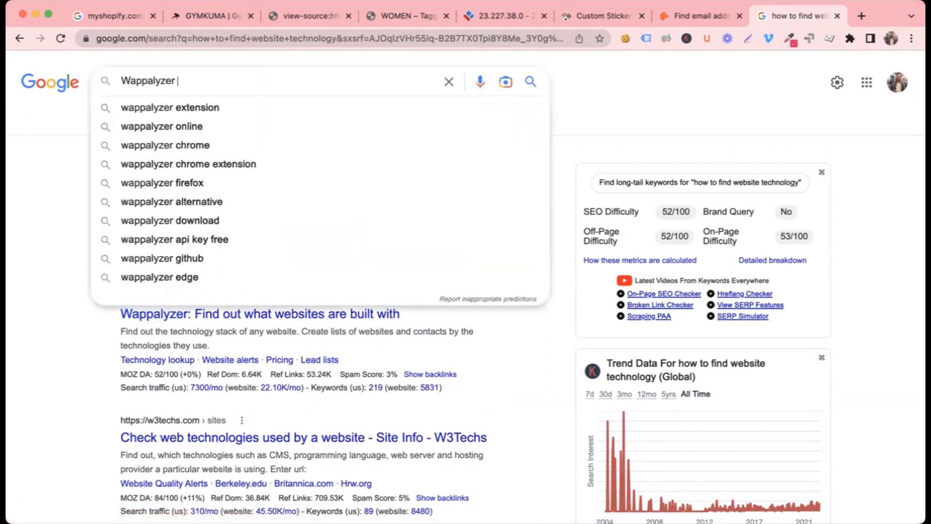
left_click(170, 108)
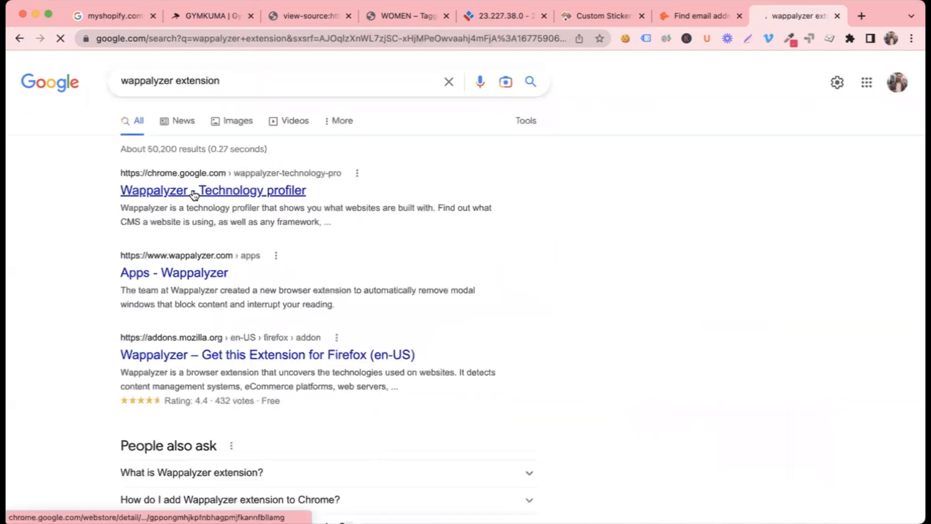
Open the Wappalyzer – Technology profiler listing and confirm adding it to Chrome.
left_click(213, 190)
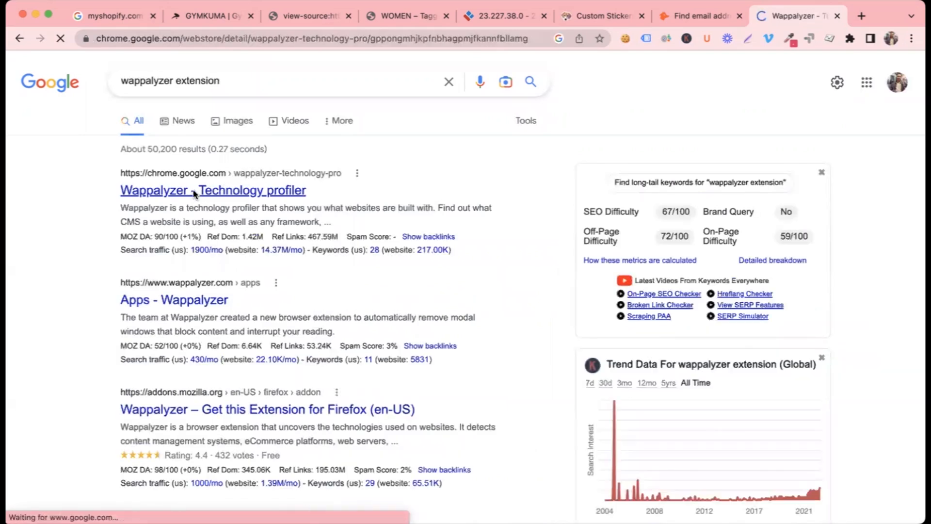
left_click(212, 190)
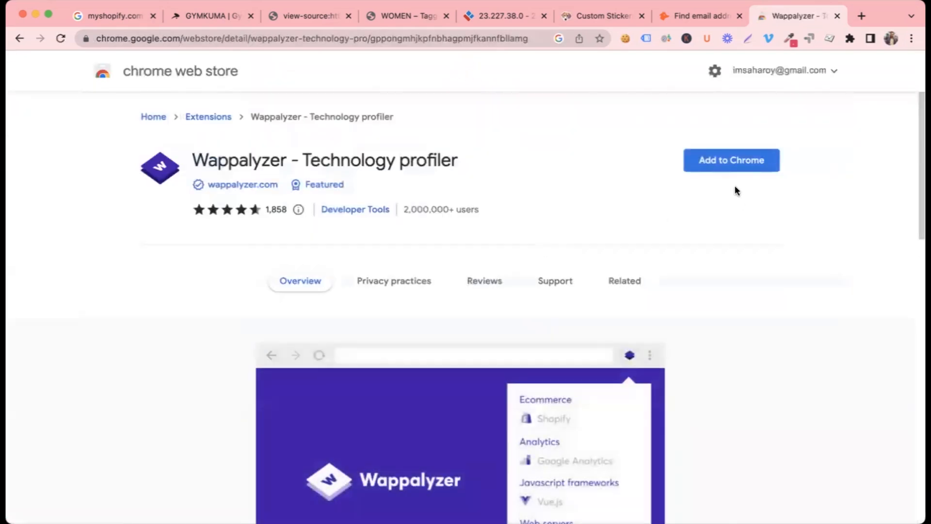
left_click(730, 159)
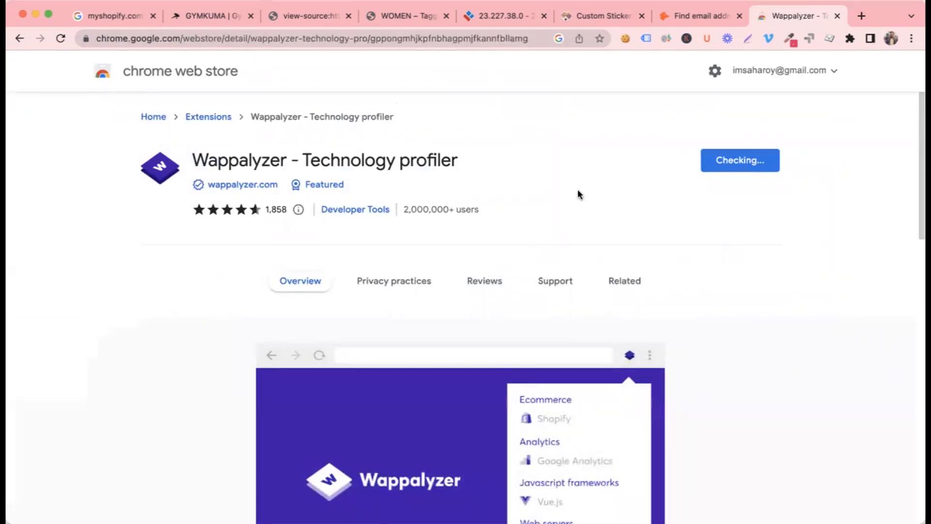
left_click(739, 159)
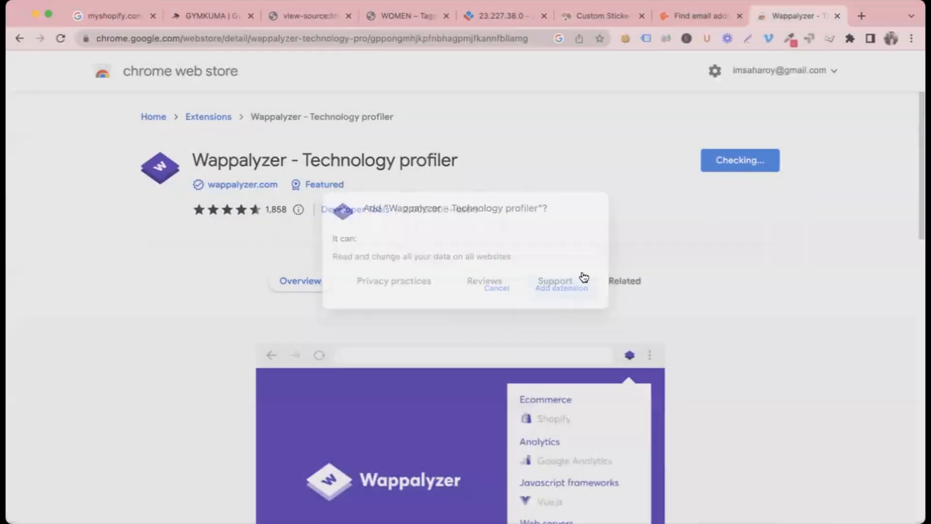
left_click(497, 288)
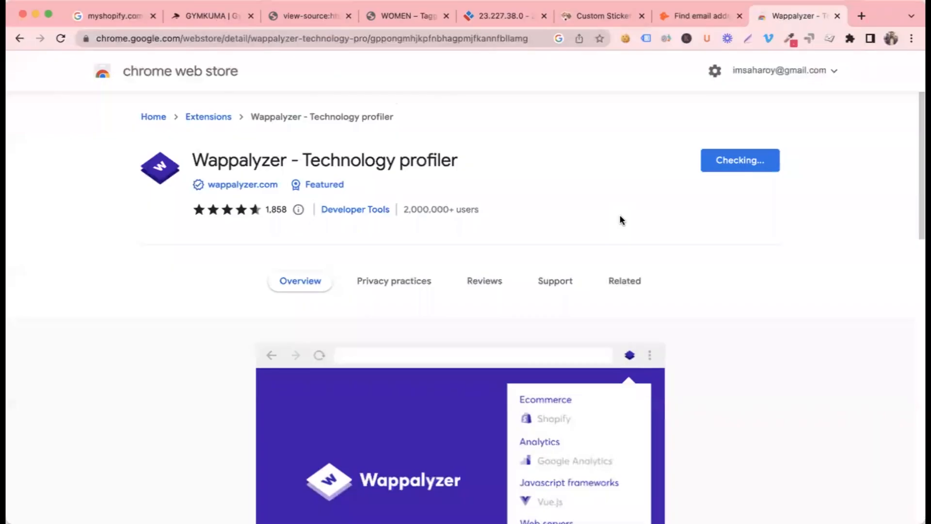
mouse_move(600, 109)
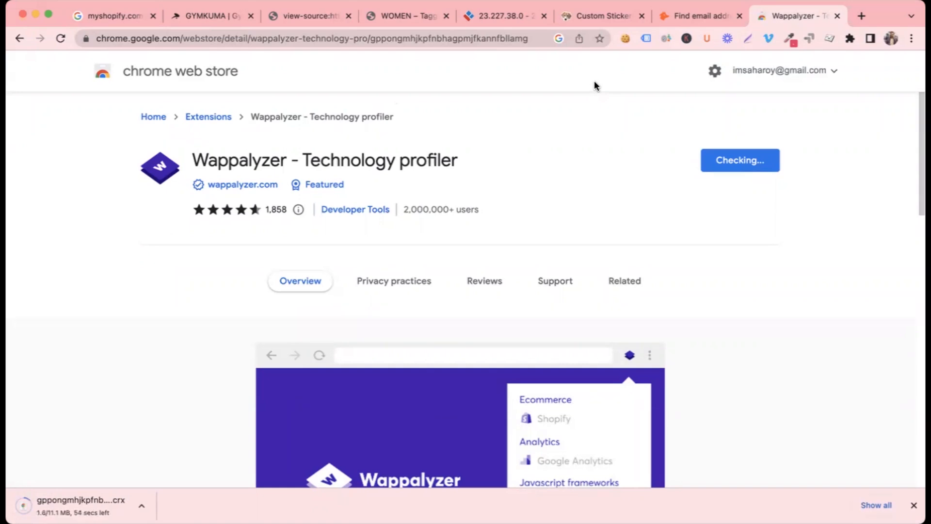
mouse_move(593, 145)
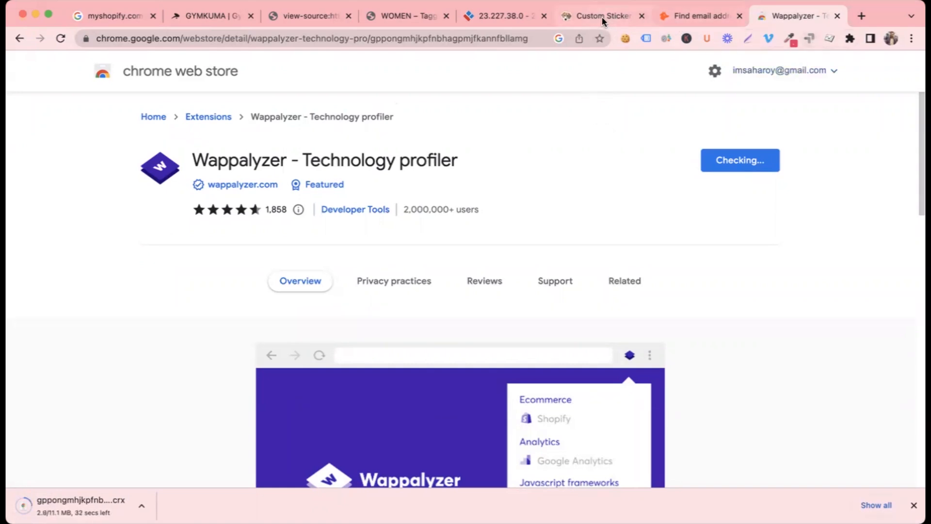
Check the stickerpet.com store tab, then enter stickerpet.com in Hunter.io's domain search.
left_click(600, 16)
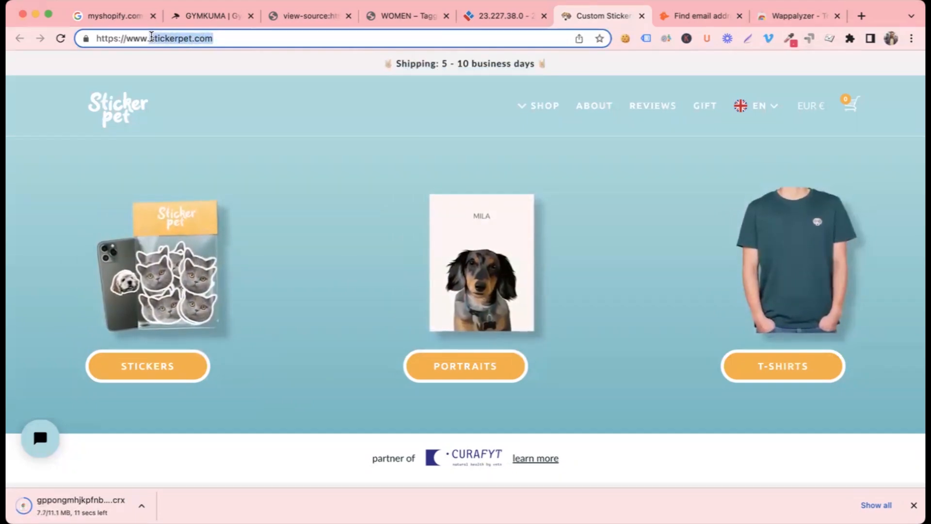
left_click(701, 16)
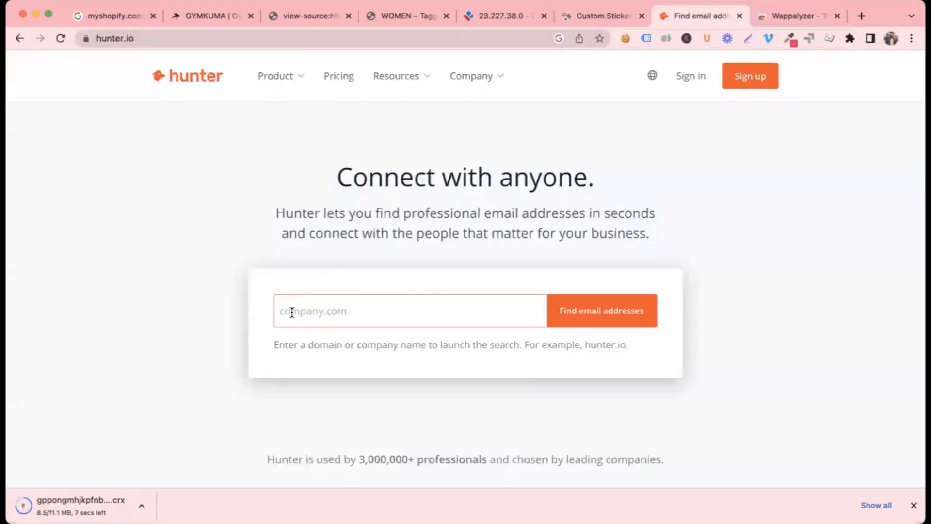
type("stickerpet.com")
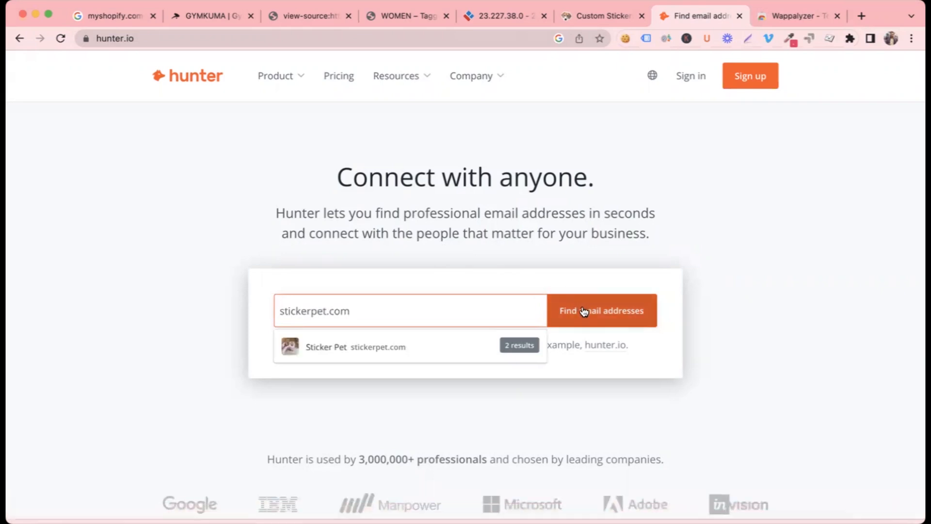
Find stickerpet.com's emails, expand the first address's sources and open its FAQ page.
left_click(601, 310)
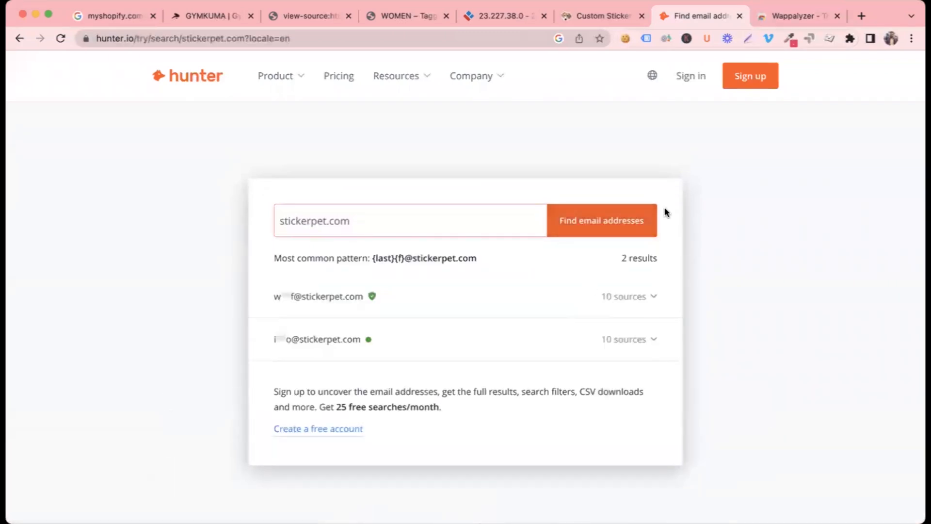
mouse_move(368, 290)
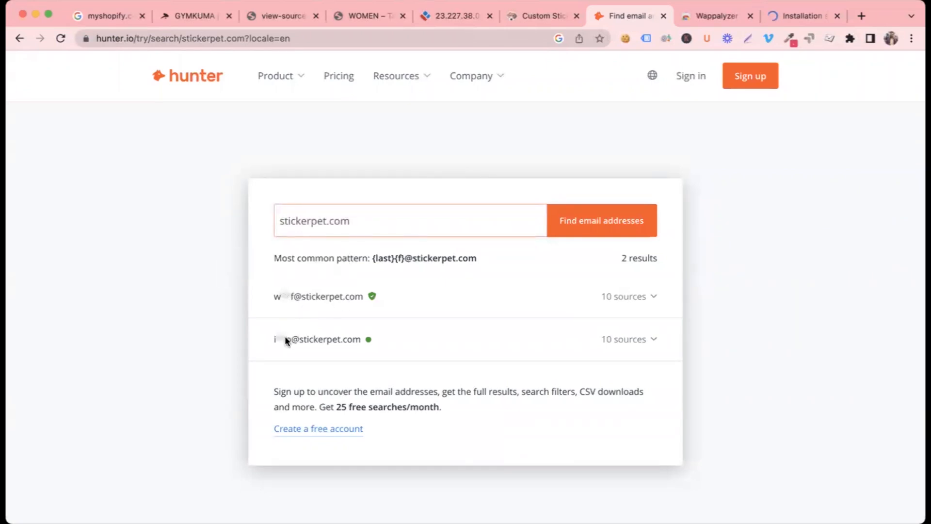
mouse_move(373, 297)
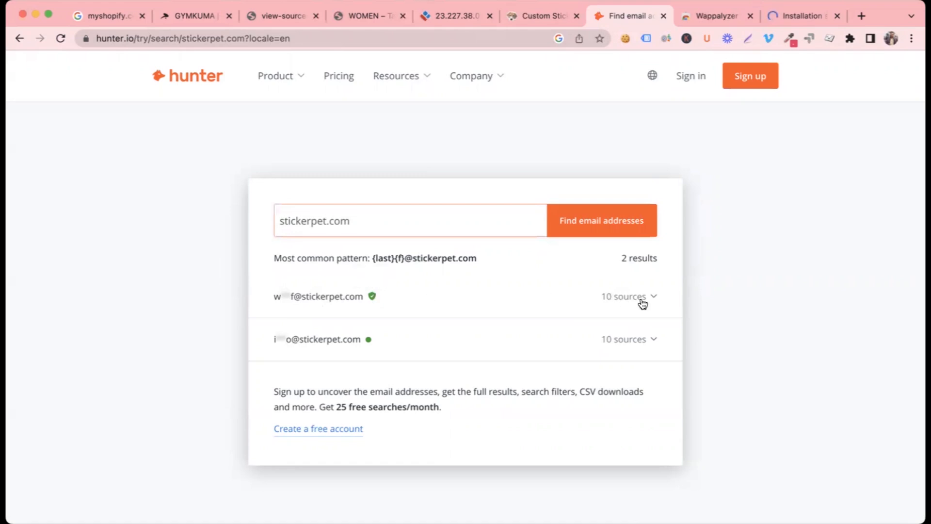
left_click(628, 296)
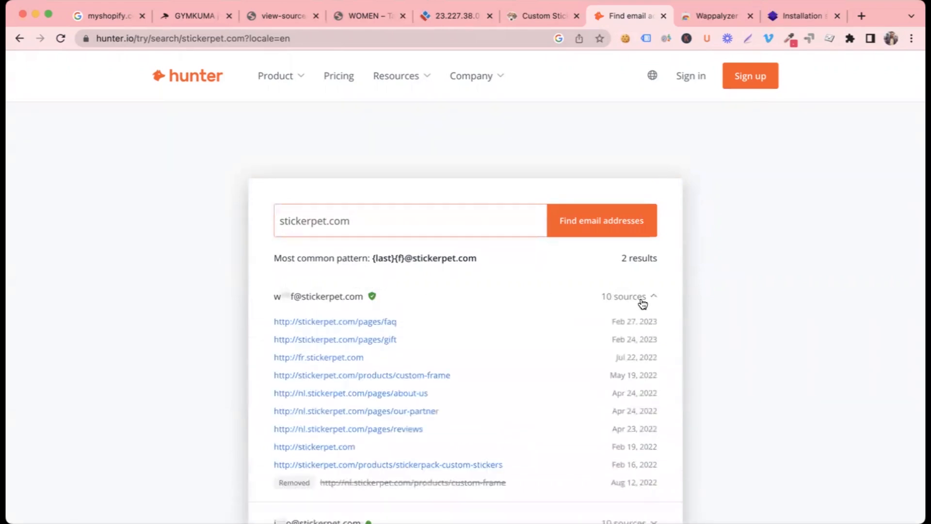
scroll("down", 3)
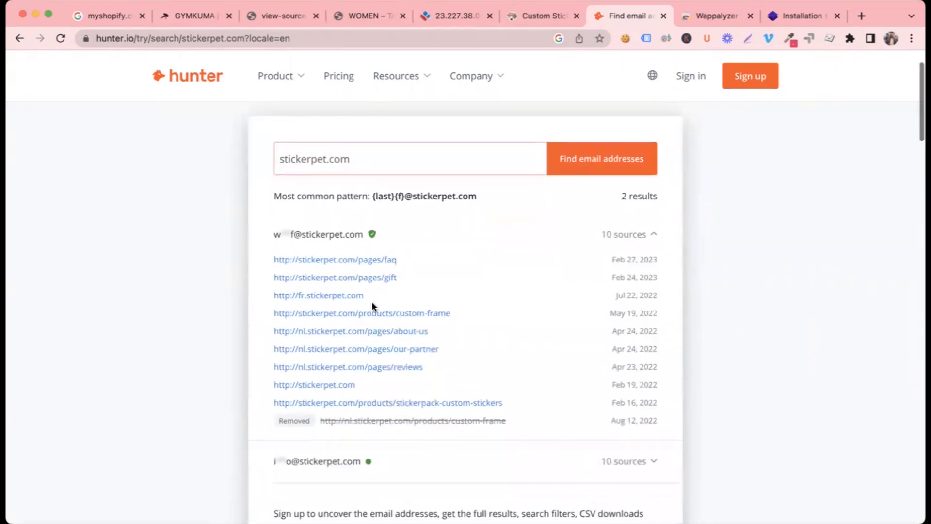
scroll("down", 3)
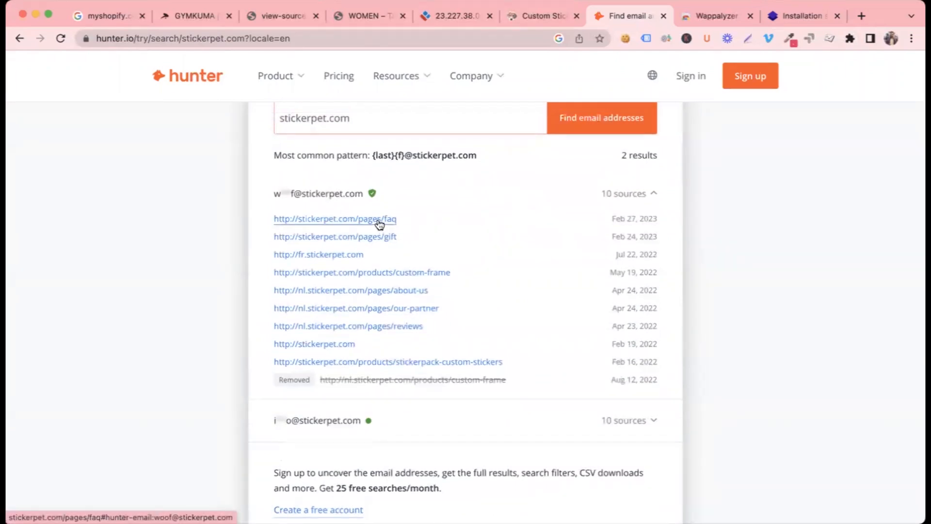
left_click(334, 218)
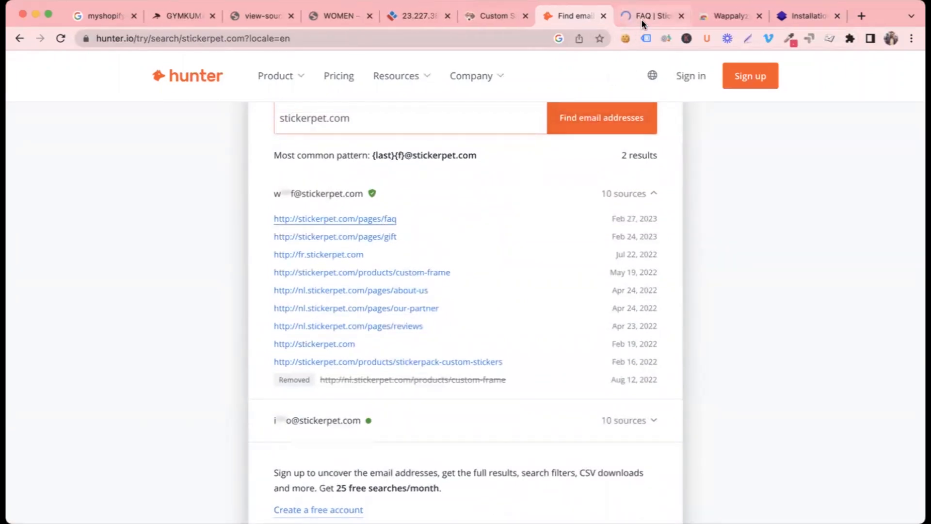
Scan the stickerpet.com FAQ page for an @ address, then view the Wappalyzer installed confirmation.
left_click(650, 16)
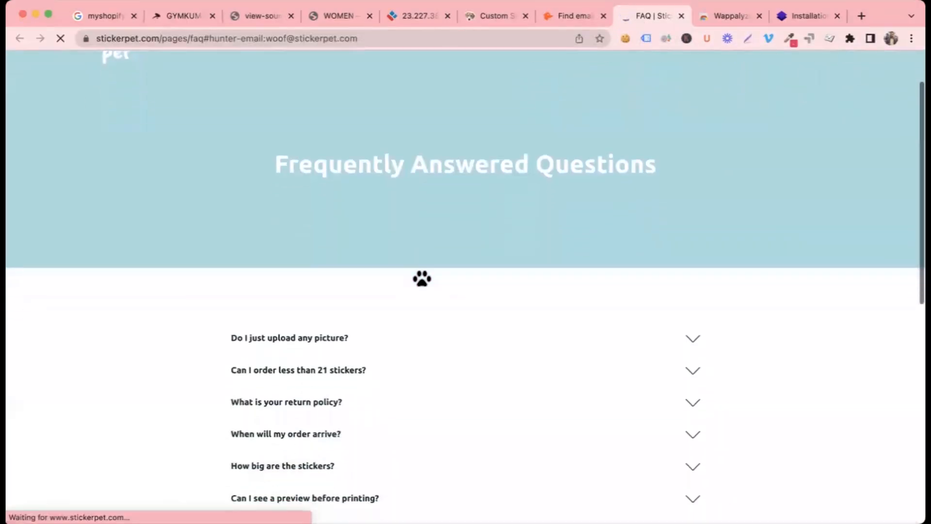
scroll("down", 3)
type("@")
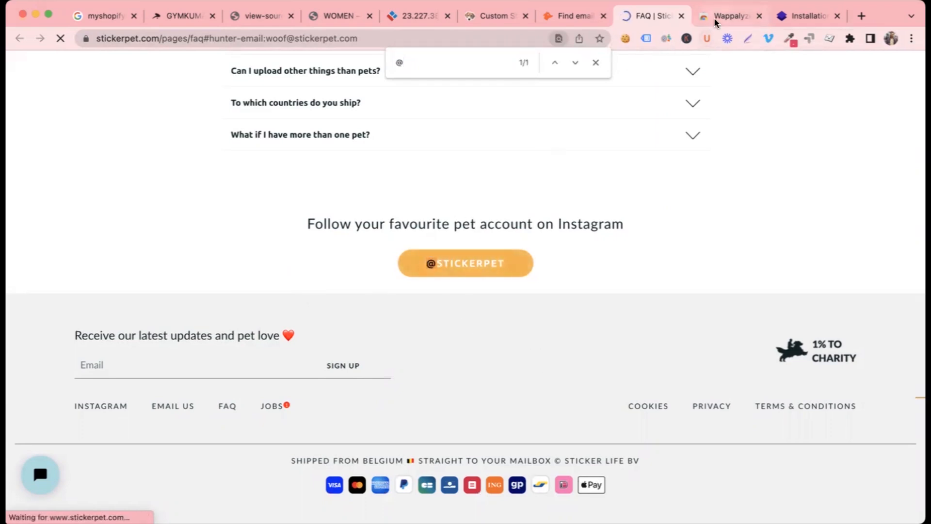
left_click(808, 15)
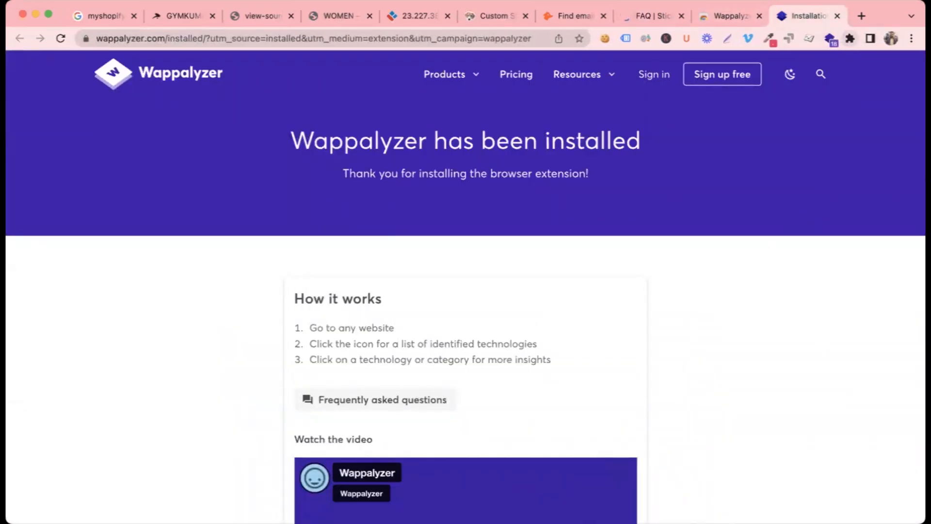
View the stickerpet.com storefront, then return to Hunter.io's stickerpet.com email results.
left_click(486, 15)
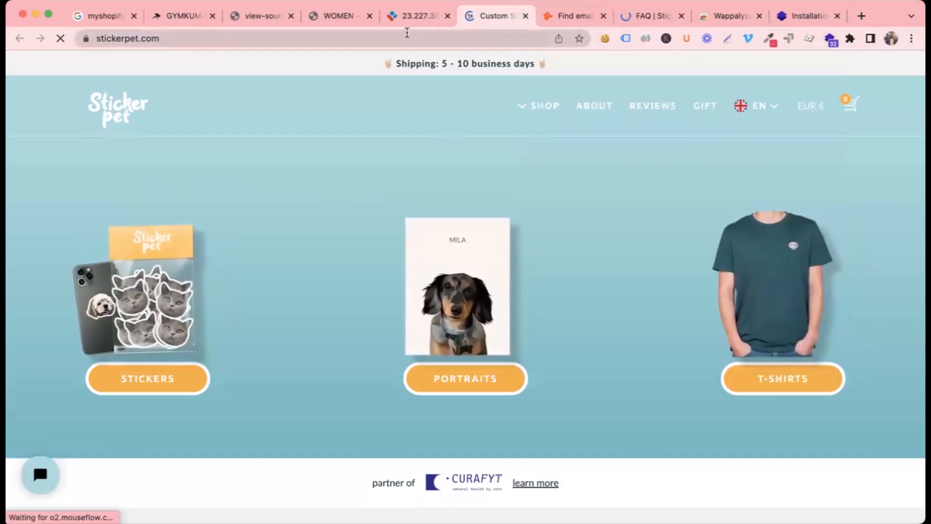
left_click(415, 15)
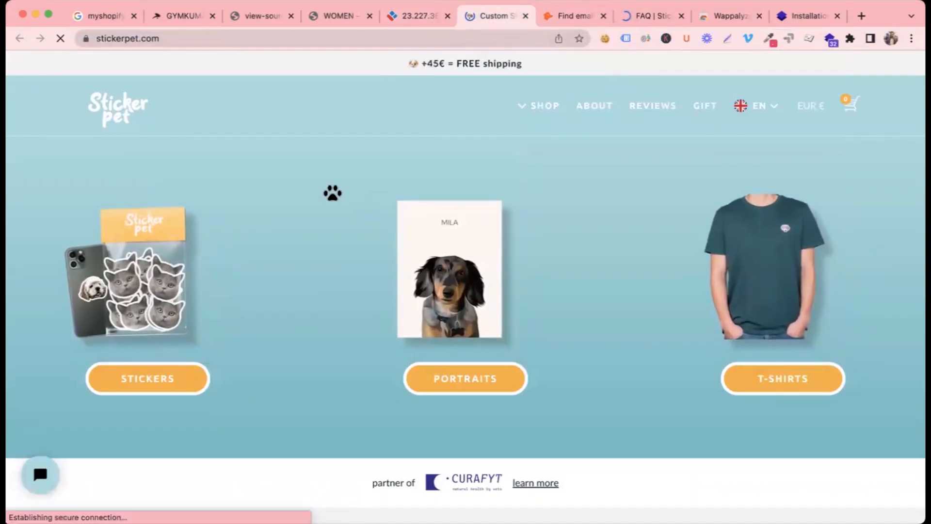
left_click(571, 16)
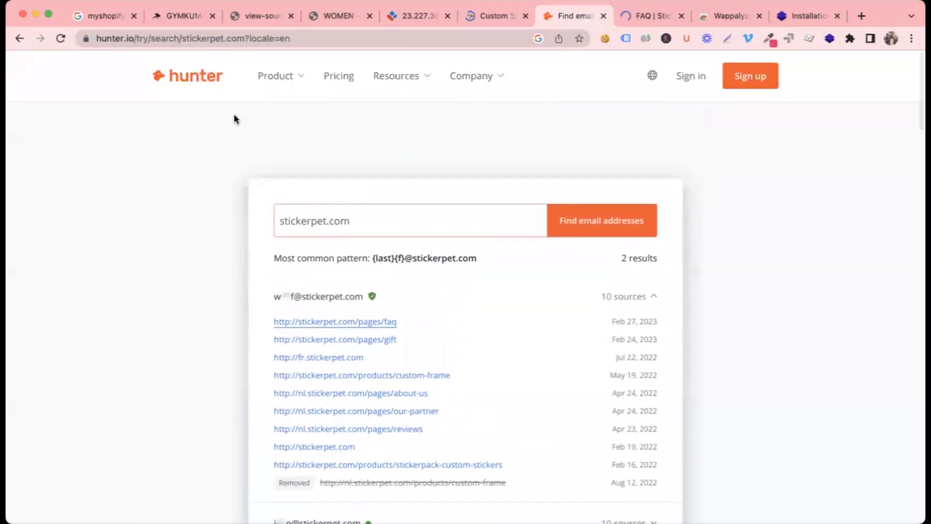
Scroll through both collapsed stickerpet.com addresses with 10 sources each, then return to the storefront.
scroll("down", 3)
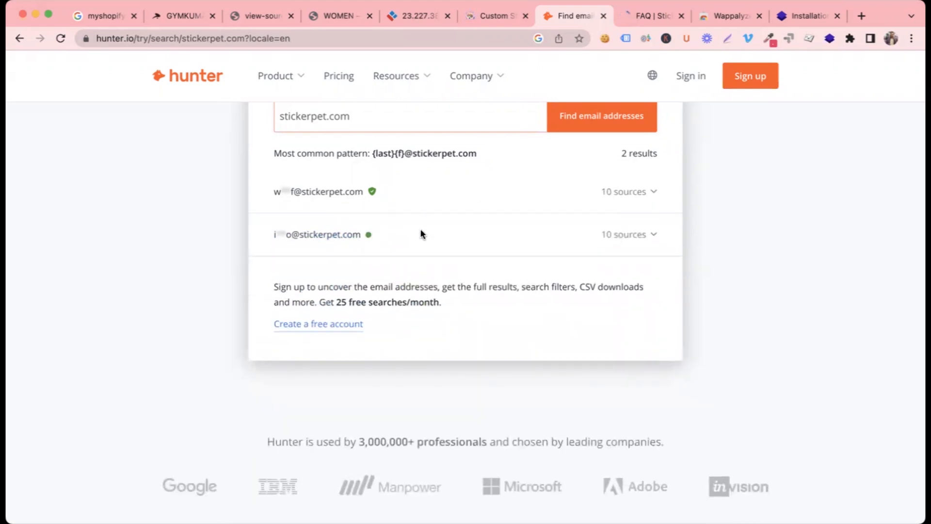
mouse_move(353, 302)
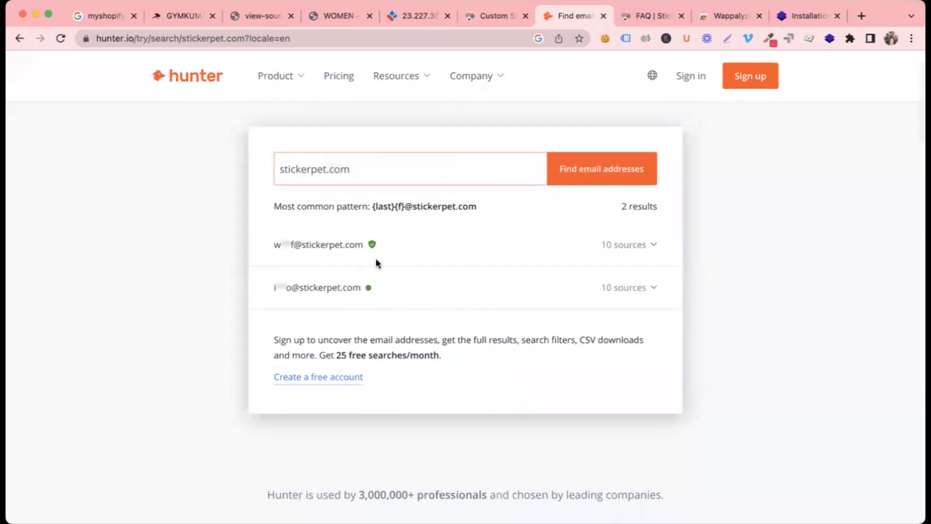
mouse_move(356, 350)
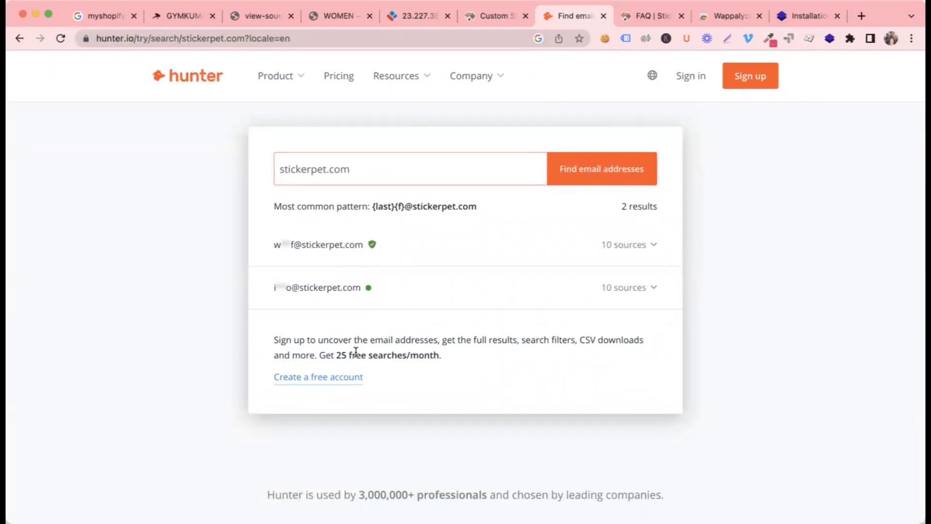
scroll("down", 3)
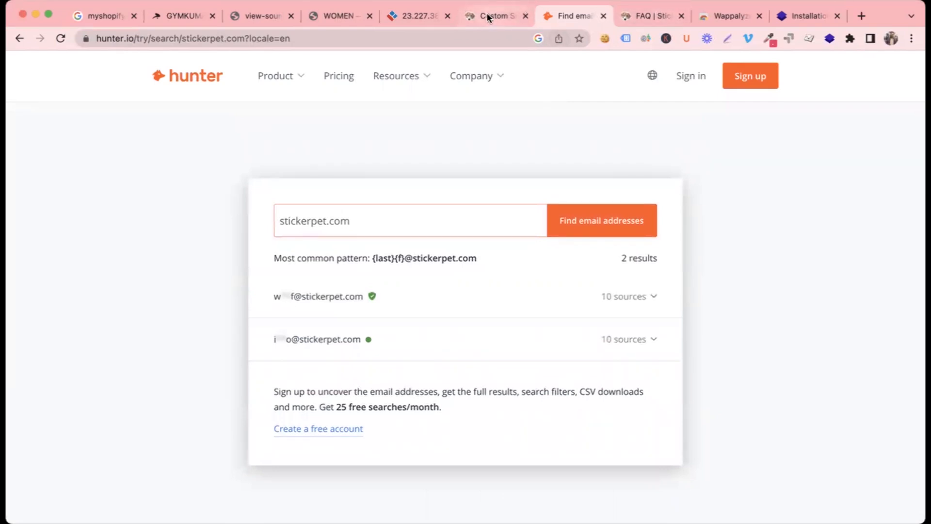
left_click(495, 15)
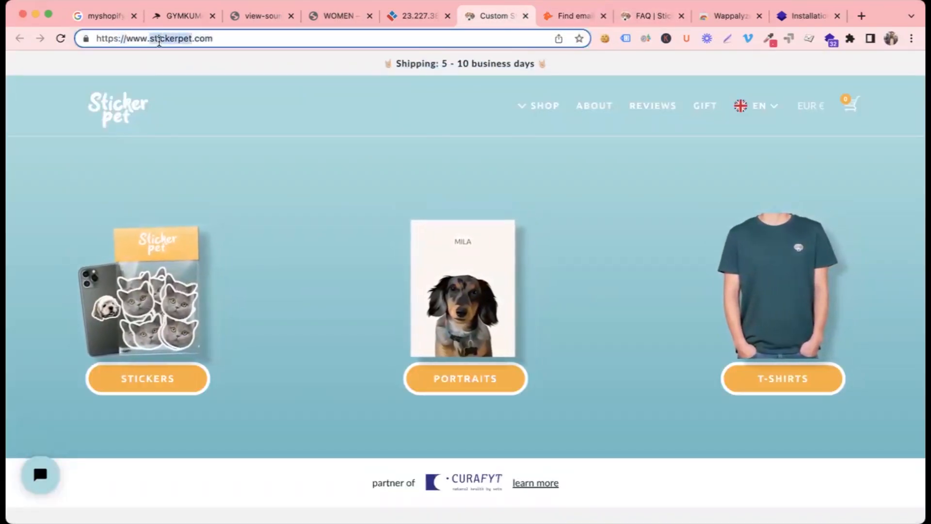
Google 'stickerpet ceo linkedin' to find the store owner's LinkedIn profile.
left_click(571, 16)
type("stickerpet ceo")
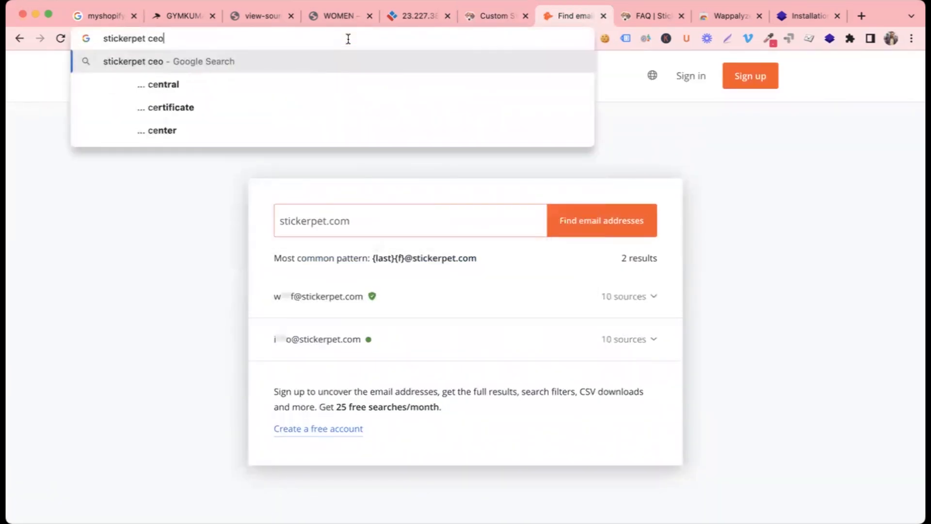
type("\" \"")
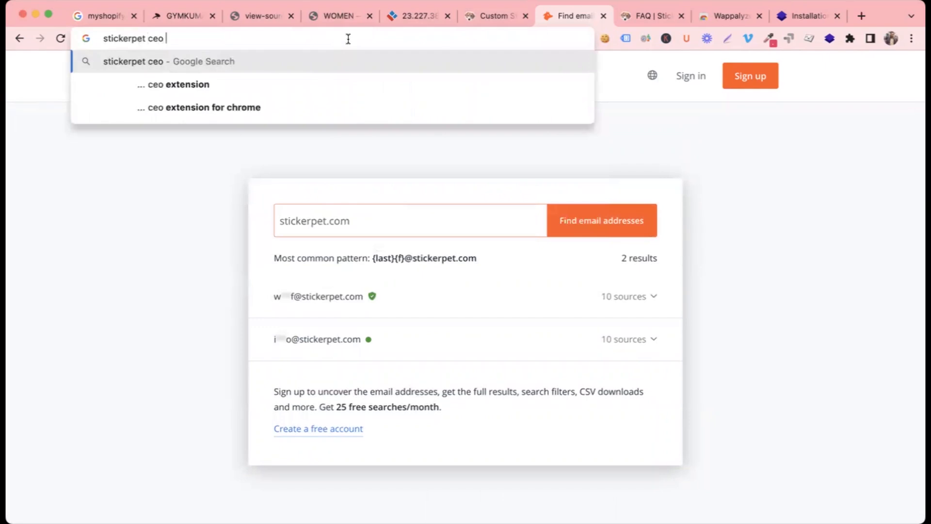
type("linkedin&oq=stickerpet+ceo+linkedin&aqs=chrome..69i57j33i160l...")
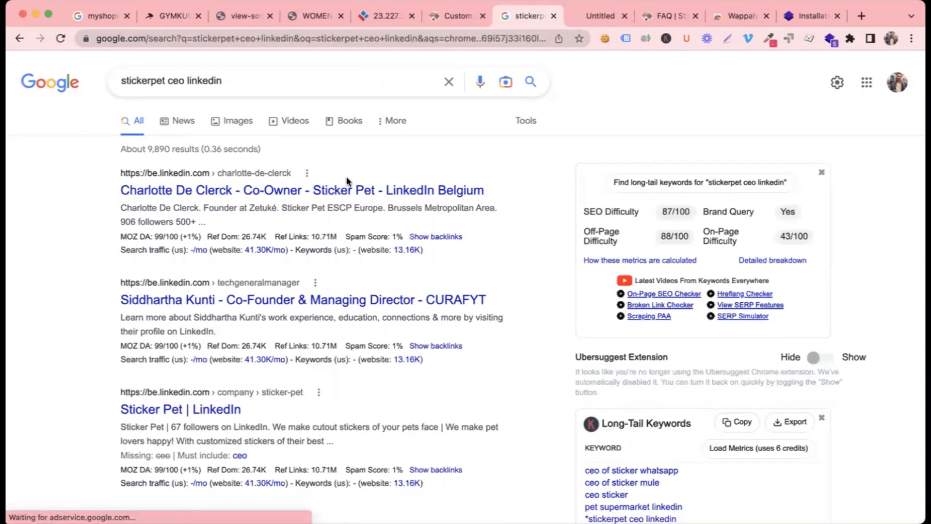
left_click(302, 190)
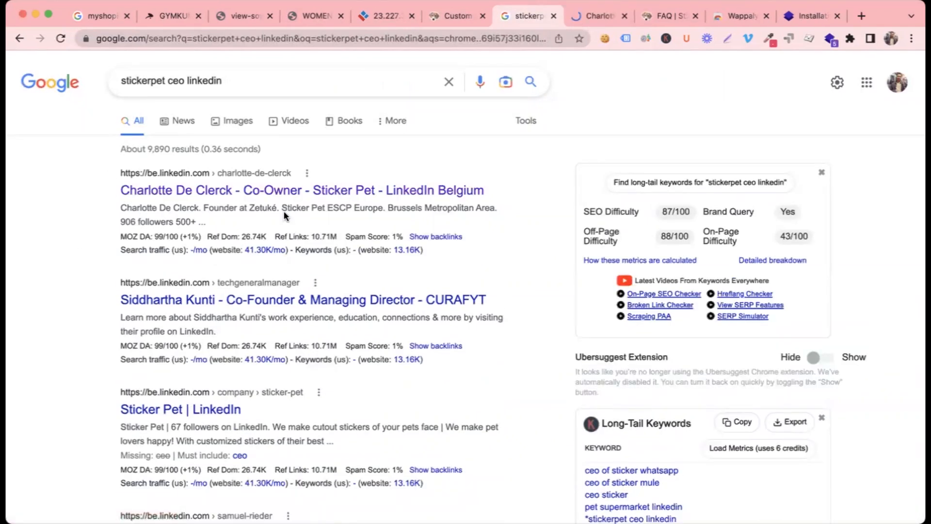
left_click(302, 190)
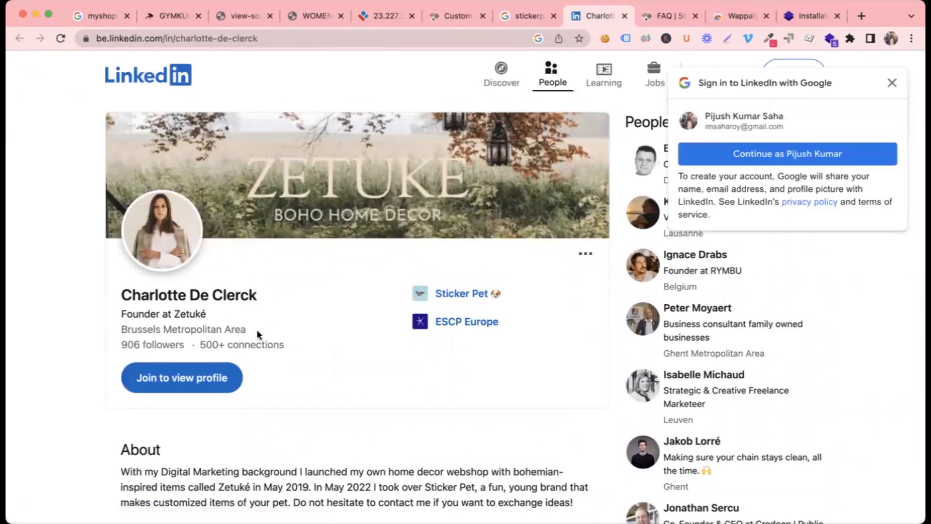
left_click(891, 83)
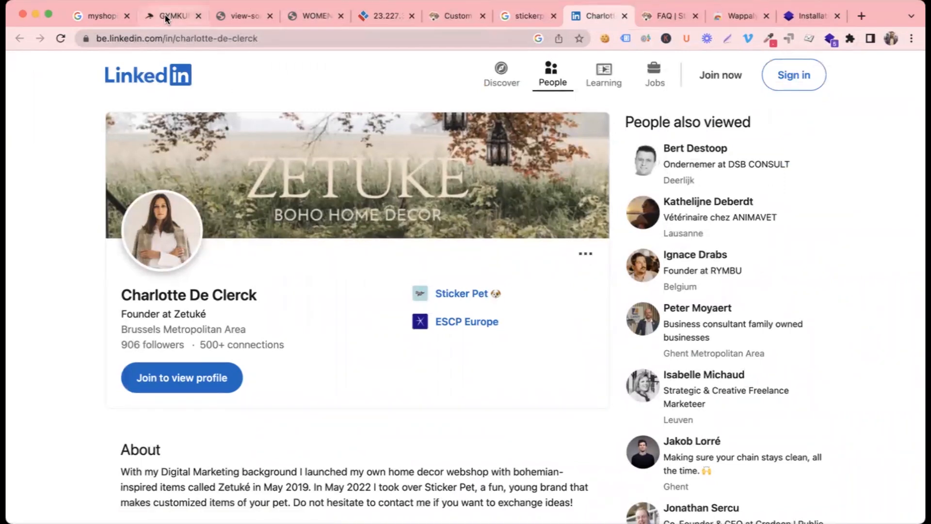
Revisit the Get It In Apparel store, decline its discount popup, and scroll down.
left_click(98, 16)
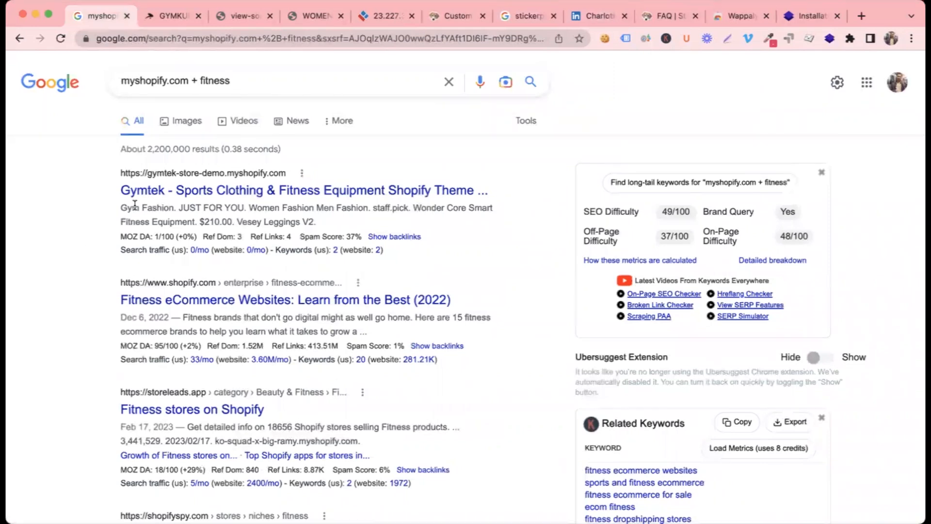
mouse_move(71, 277)
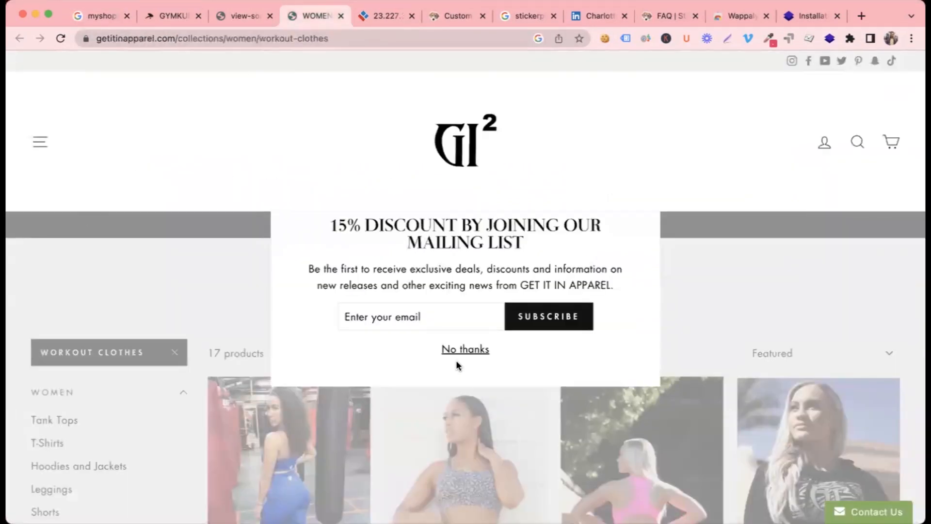
left_click(465, 349)
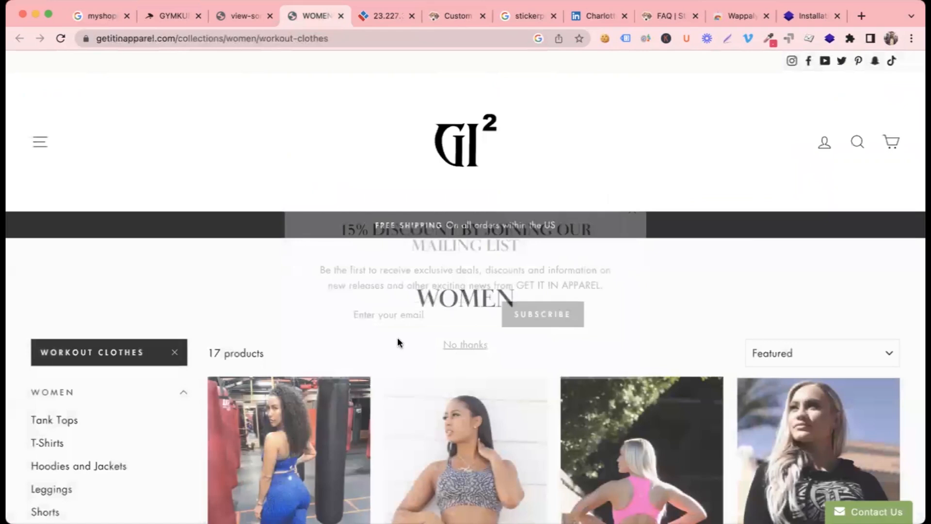
scroll("down", 3)
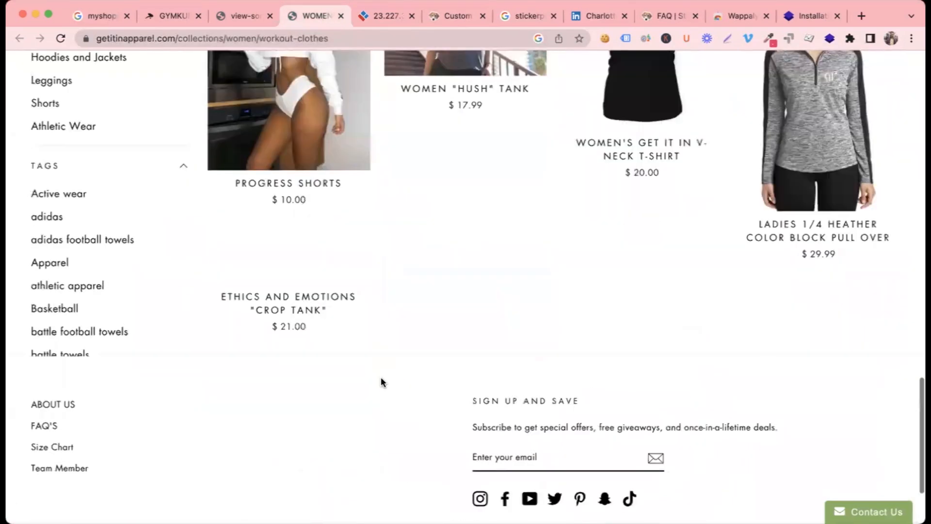
scroll("down", 3)
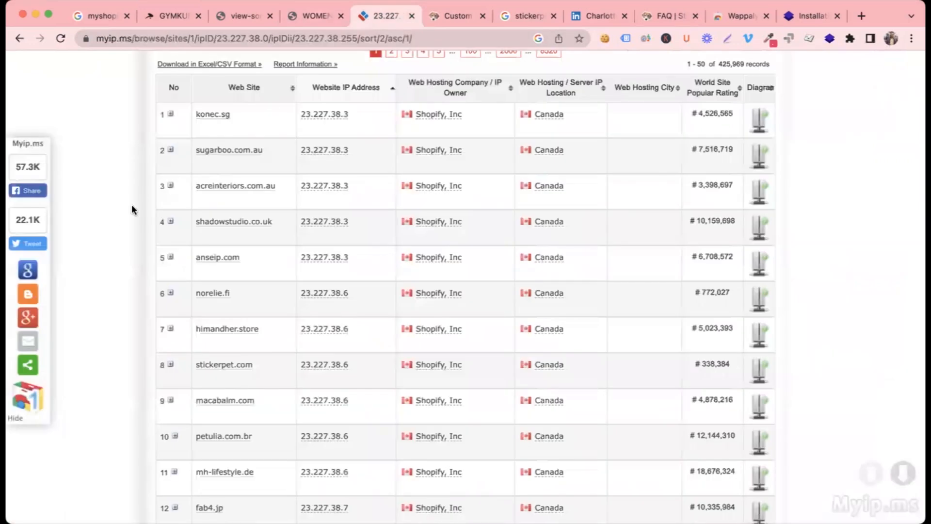
Return to the 'myshopify.com + fitness' Google results led by the Gymtek theme listing.
left_click(100, 16)
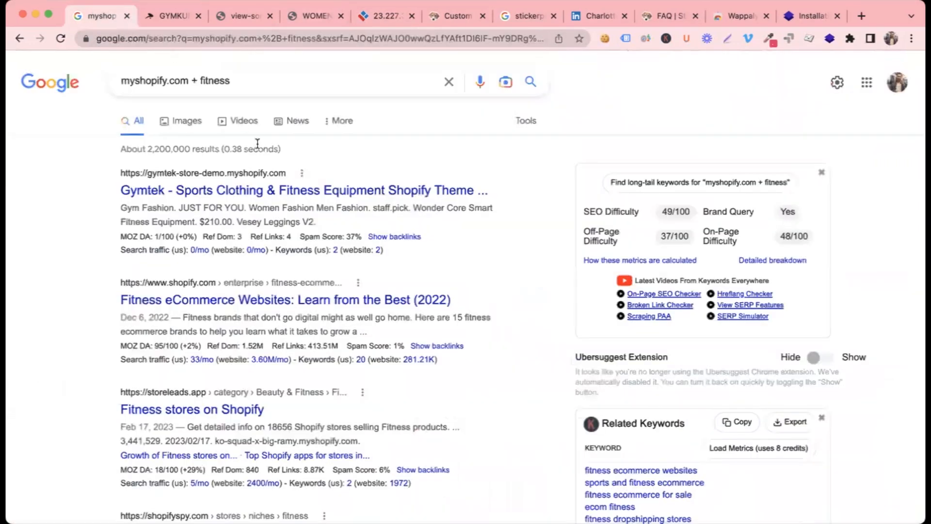
left_click(267, 81)
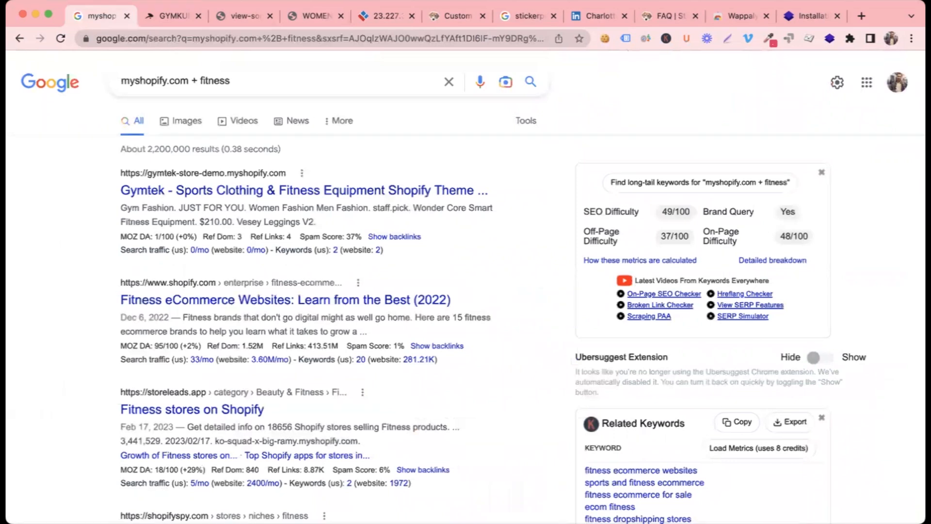
mouse_move(552, 326)
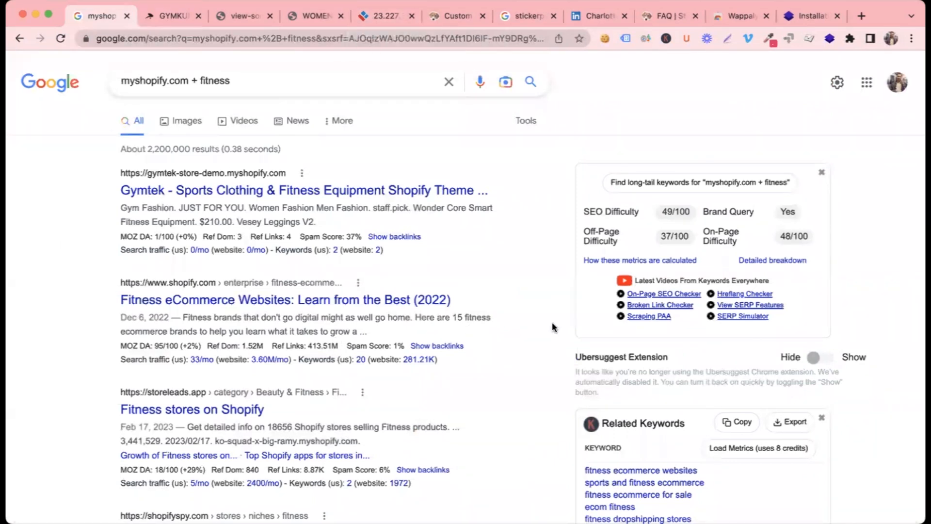